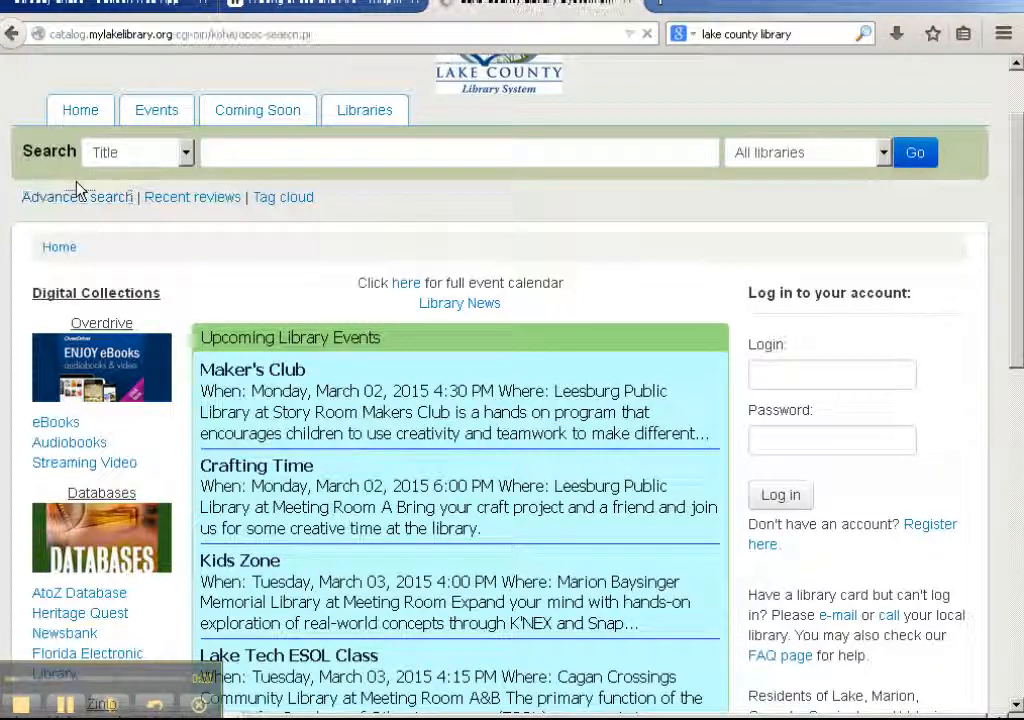
Go to the catalog's Advanced search page with its title, phrase and keyword fields
click(76, 196)
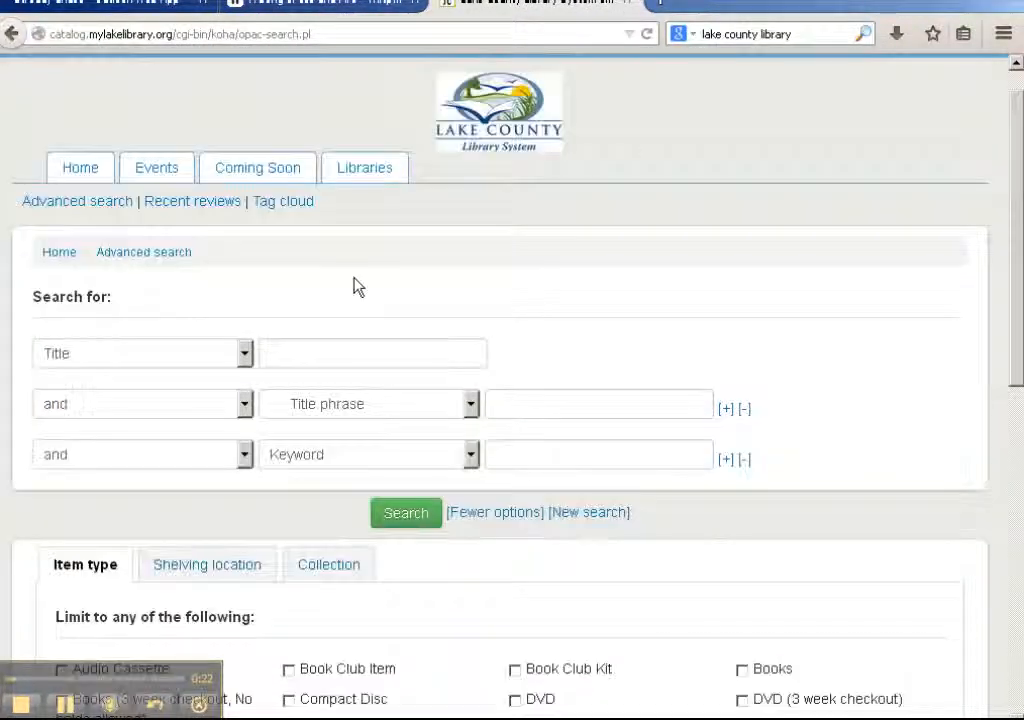
mouse_move(332, 238)
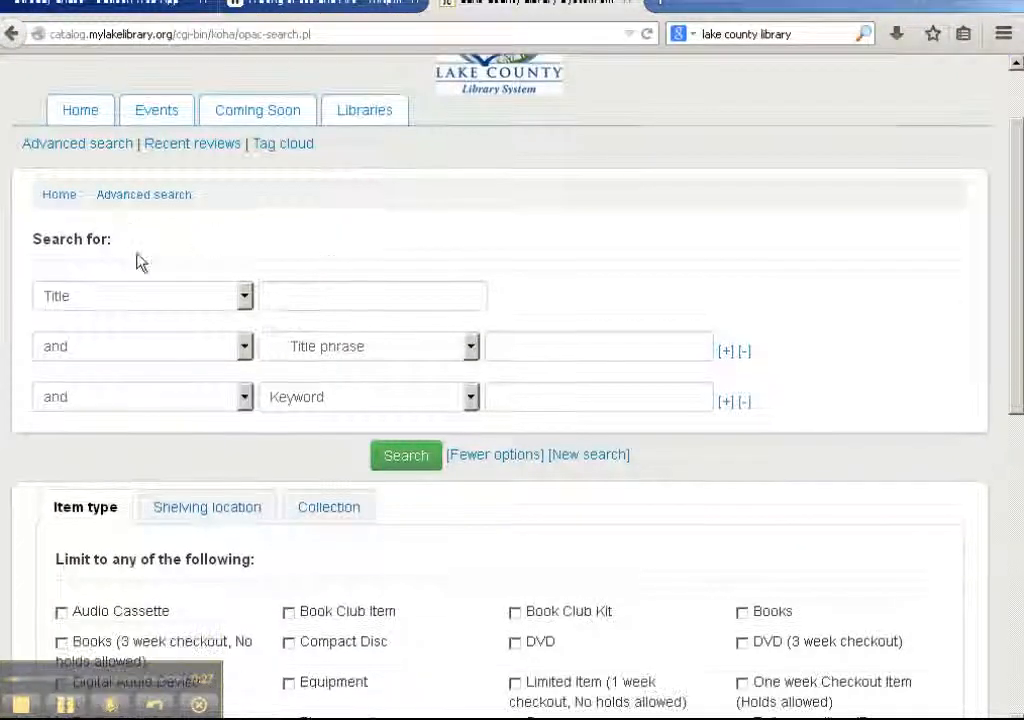
scroll(down, 3)
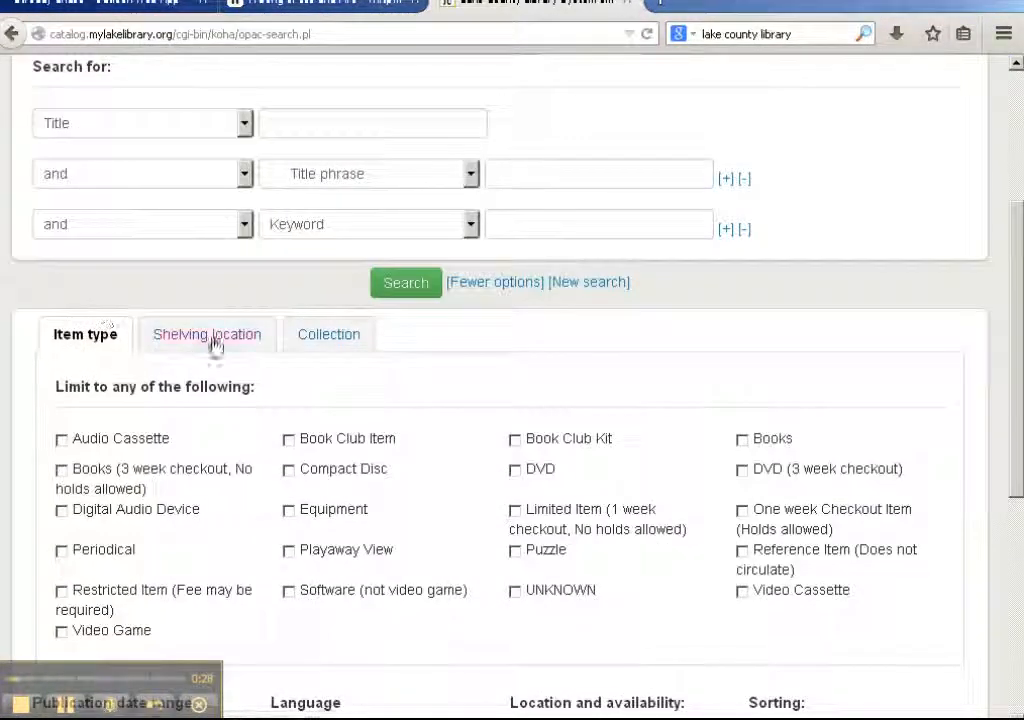
scroll(up, 3)
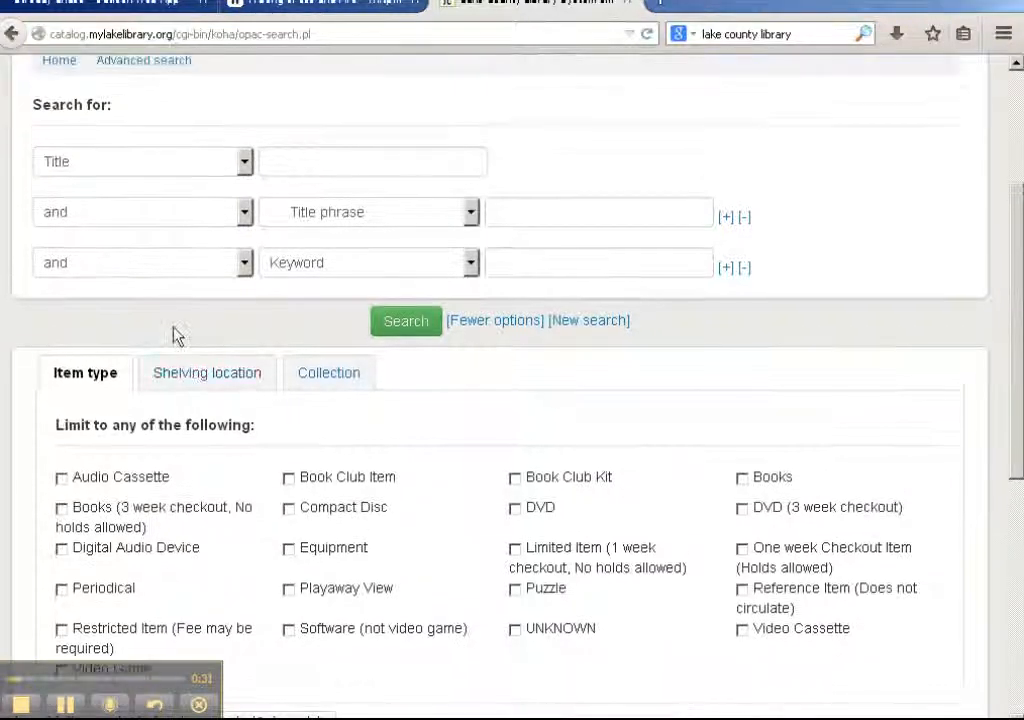
Limit the search to the Large Print shelving location
click(208, 372)
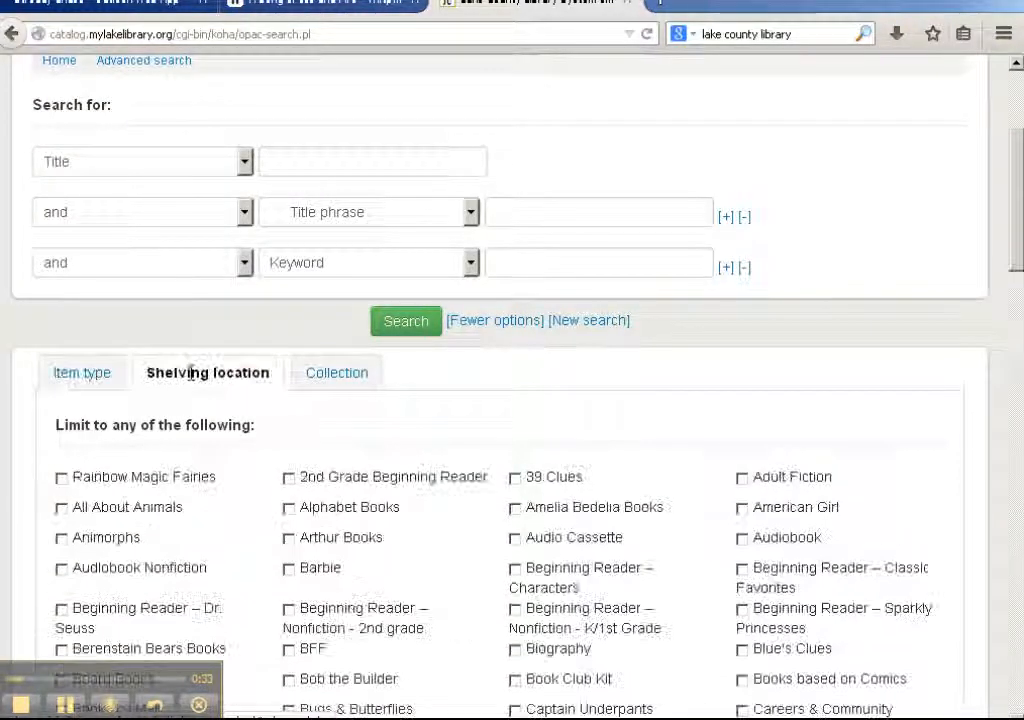
scroll(down, 3)
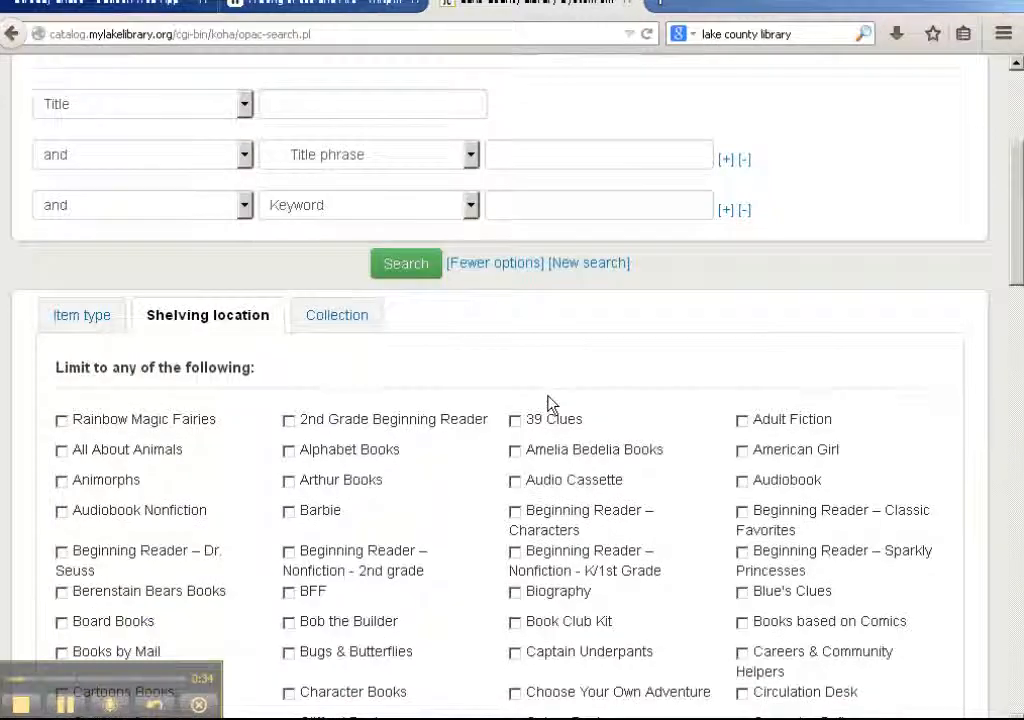
scroll(down, 3)
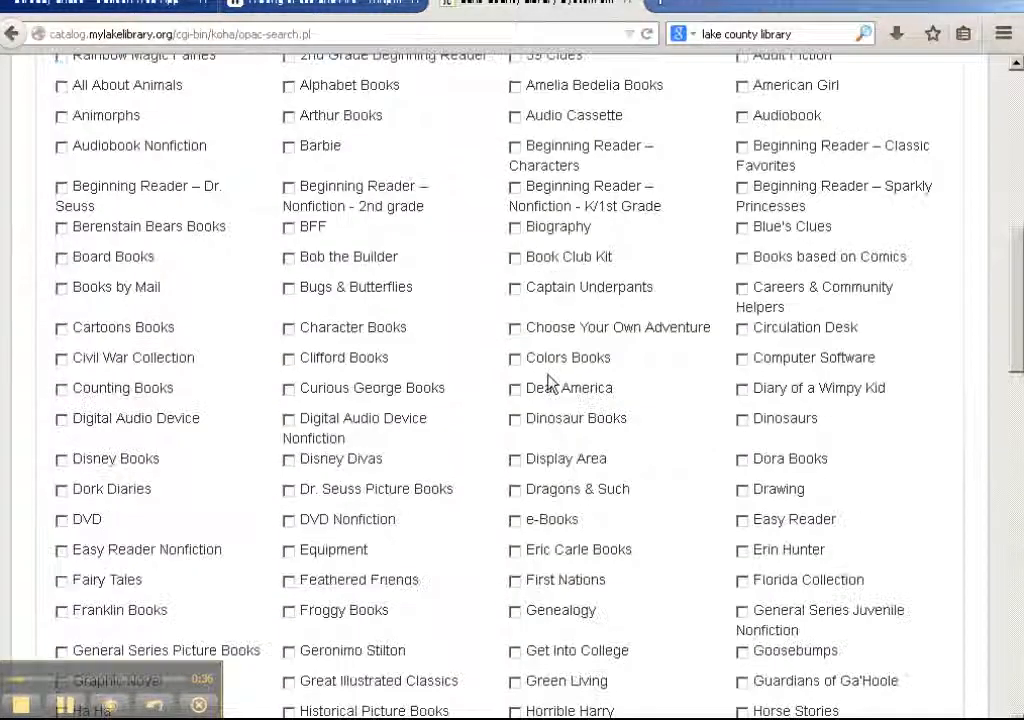
scroll(down, 3)
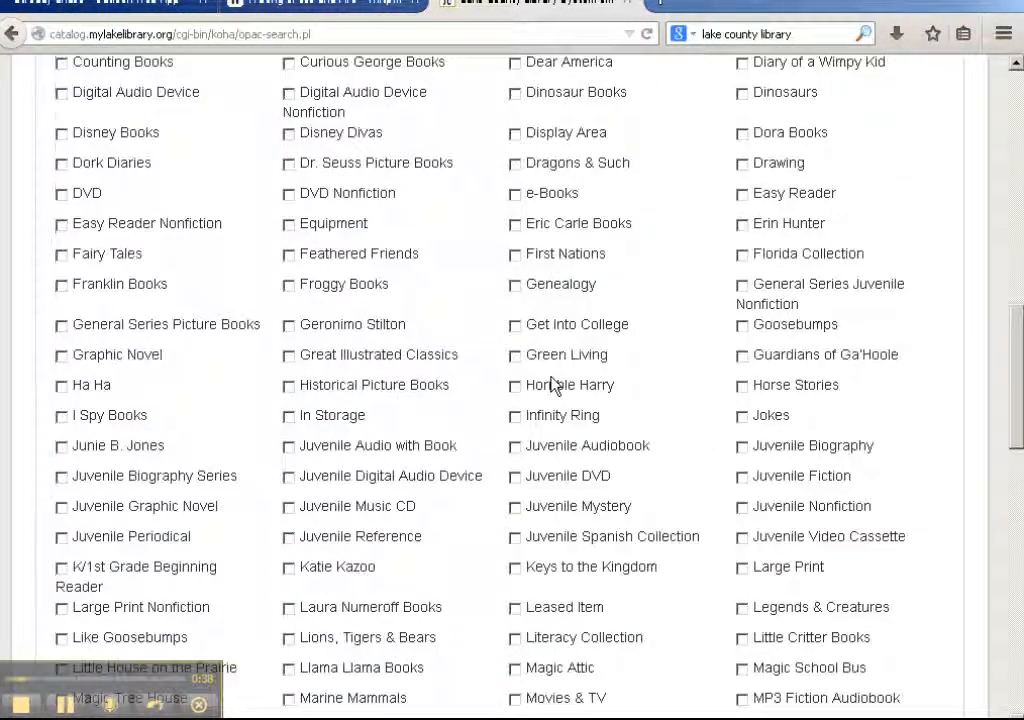
click(742, 490)
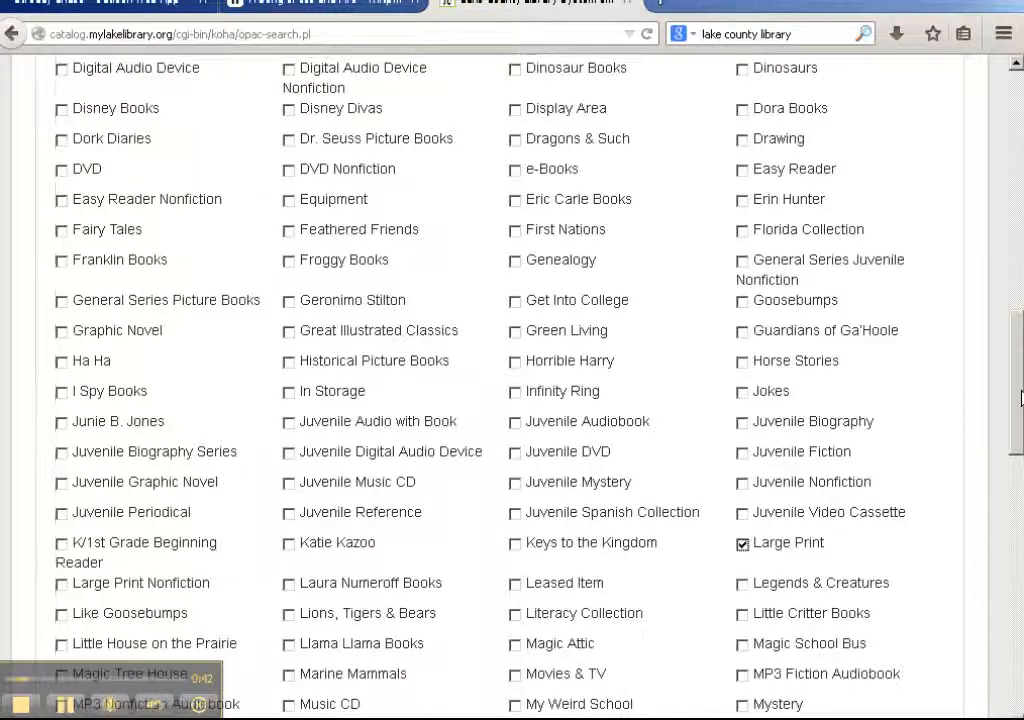
scroll(up, 3)
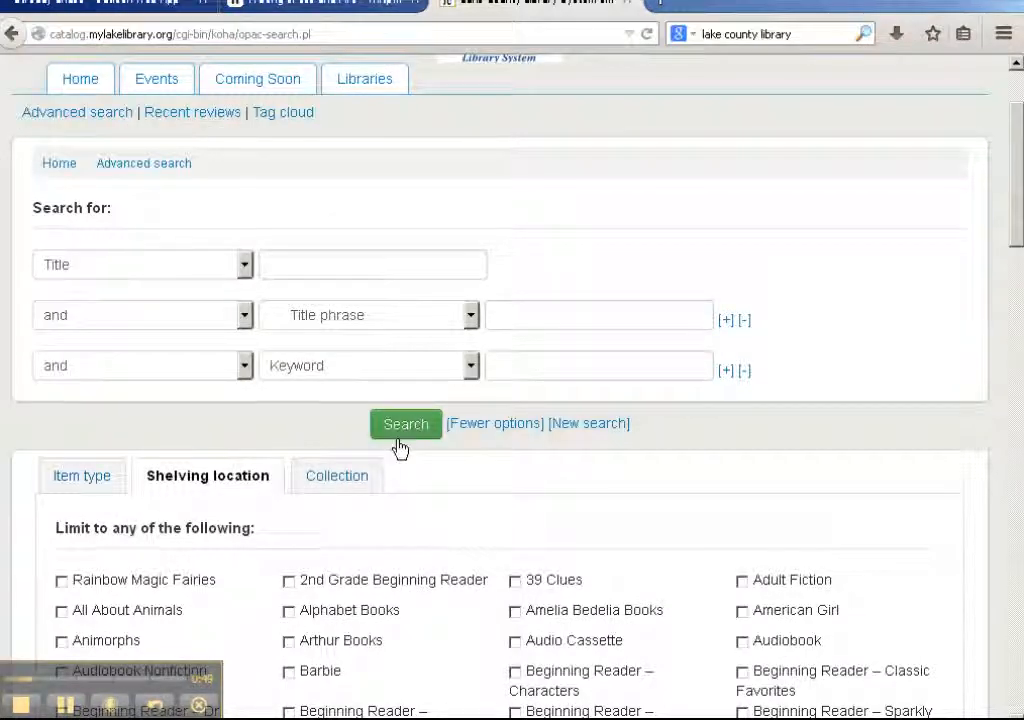
mouse_move(406, 424)
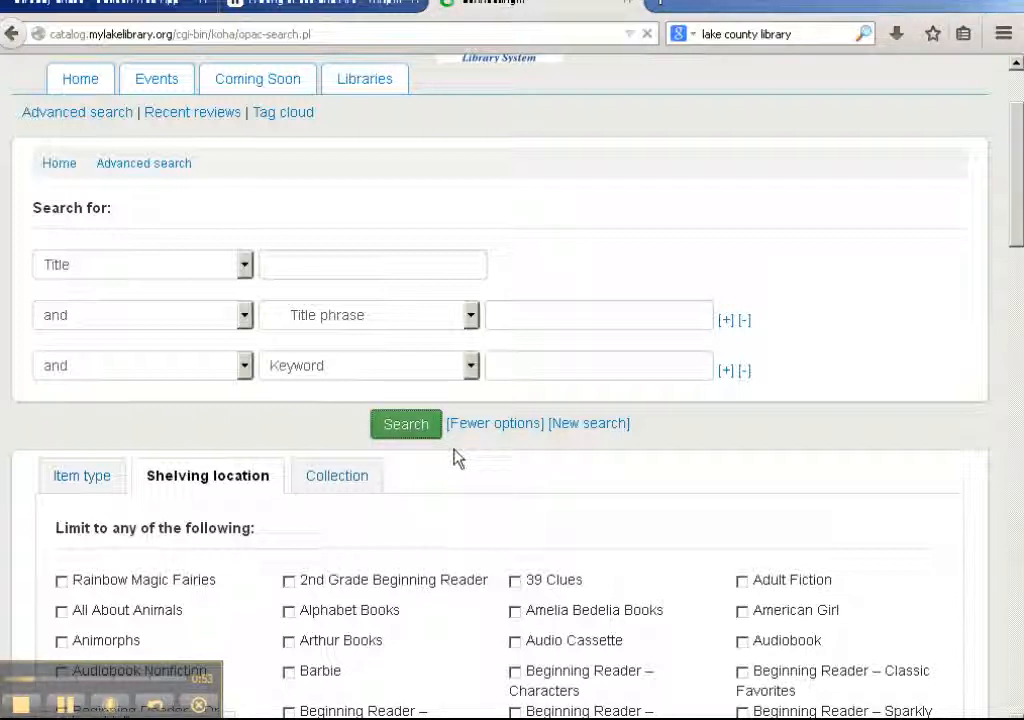
mouse_move(496, 460)
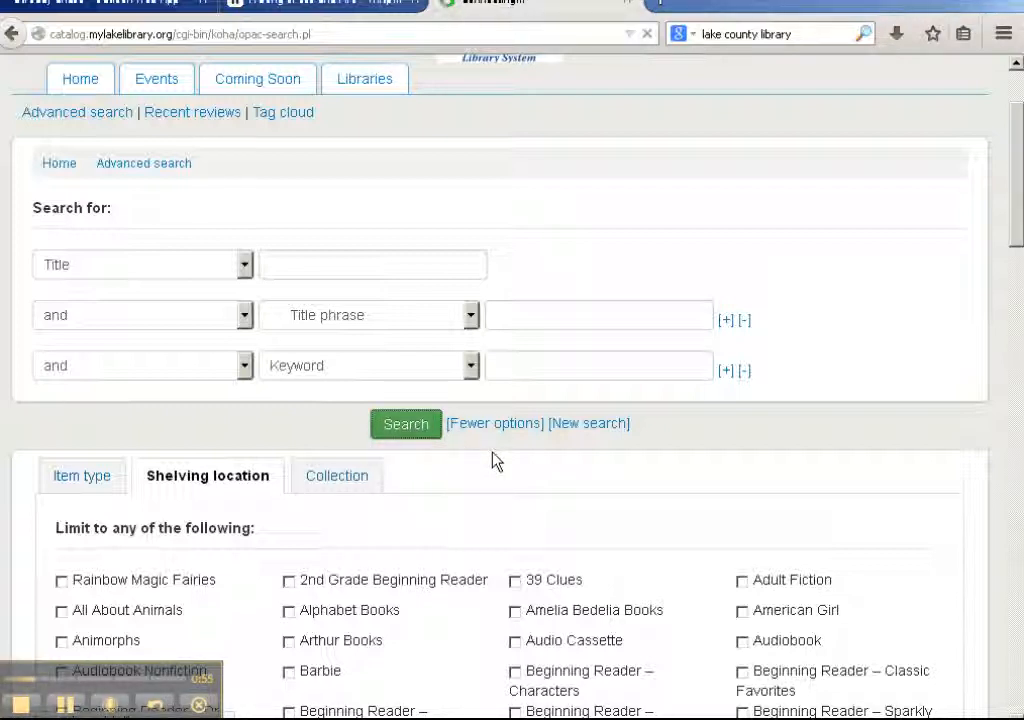
Run the search, returning 18,033 large print results led by 'Great ghost stories in large print'
click(404, 424)
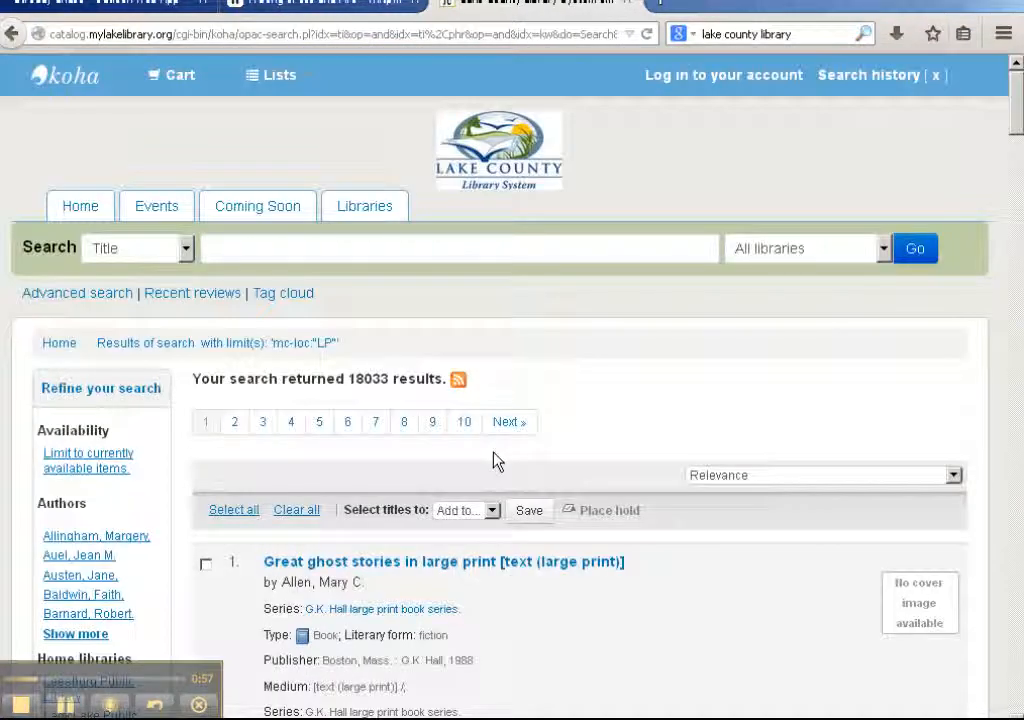
scroll(down, 3)
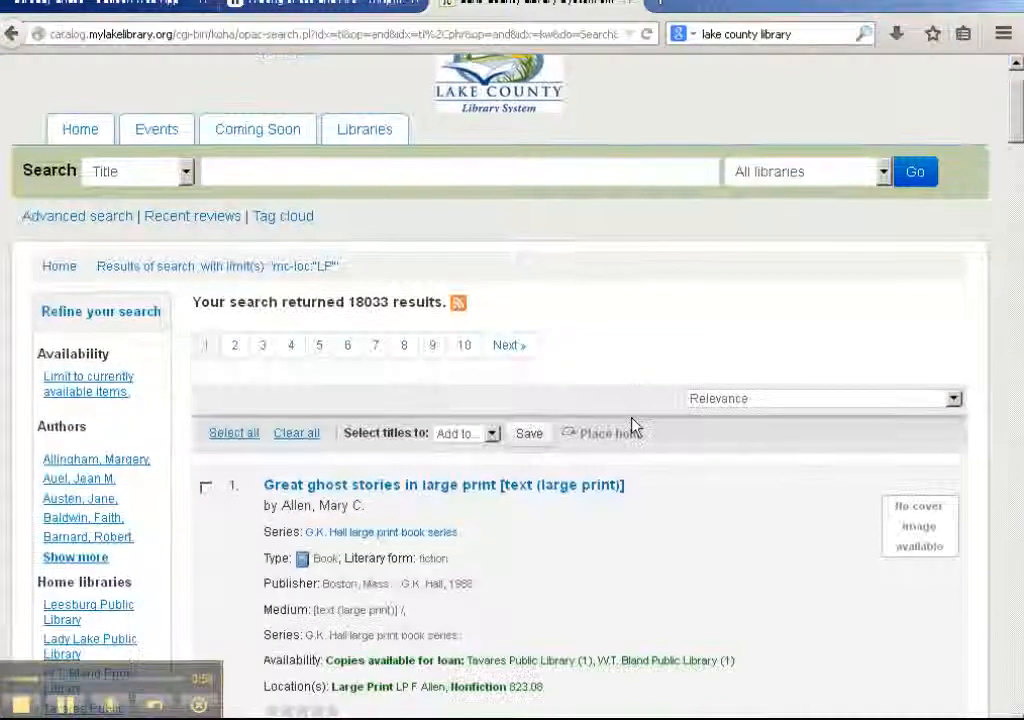
scroll(down, 3)
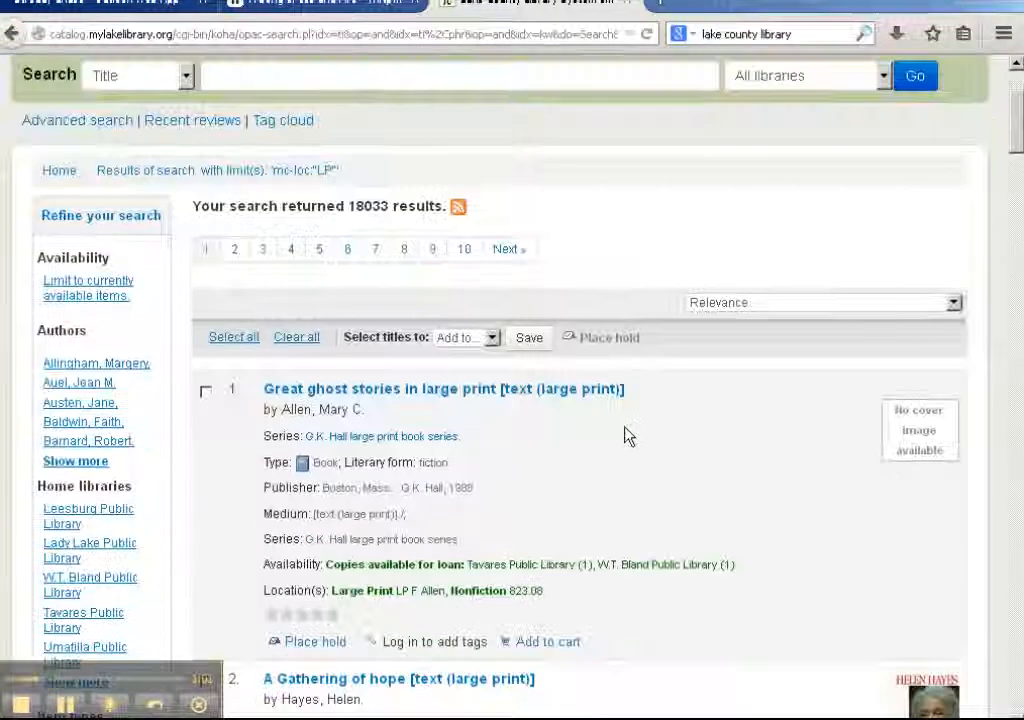
scroll(down, 3)
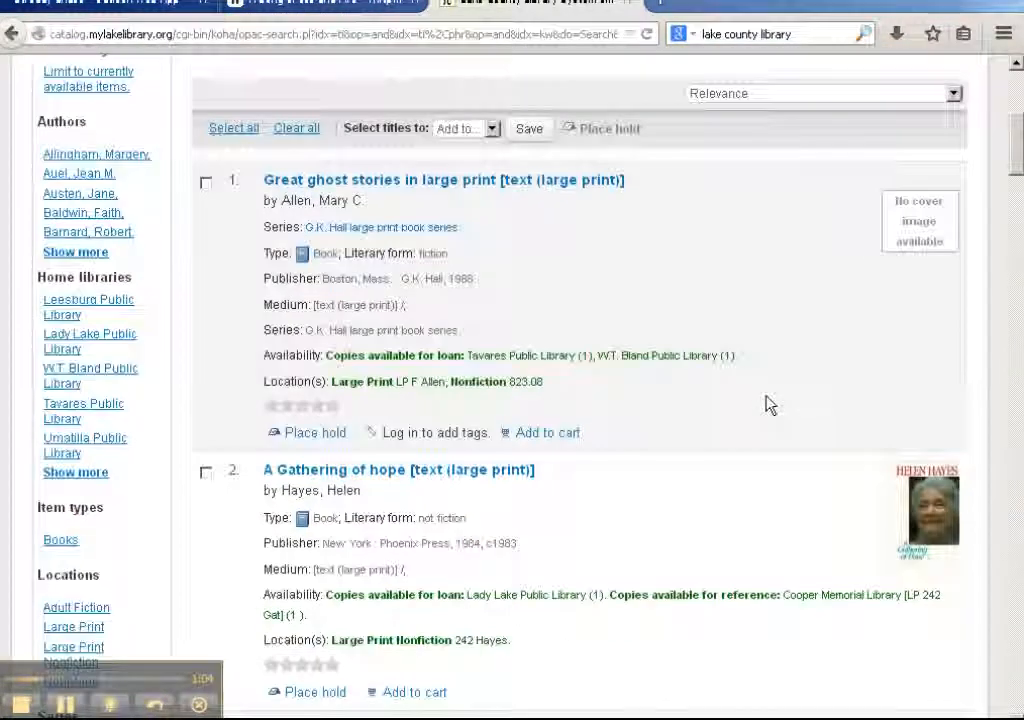
scroll(down, 3)
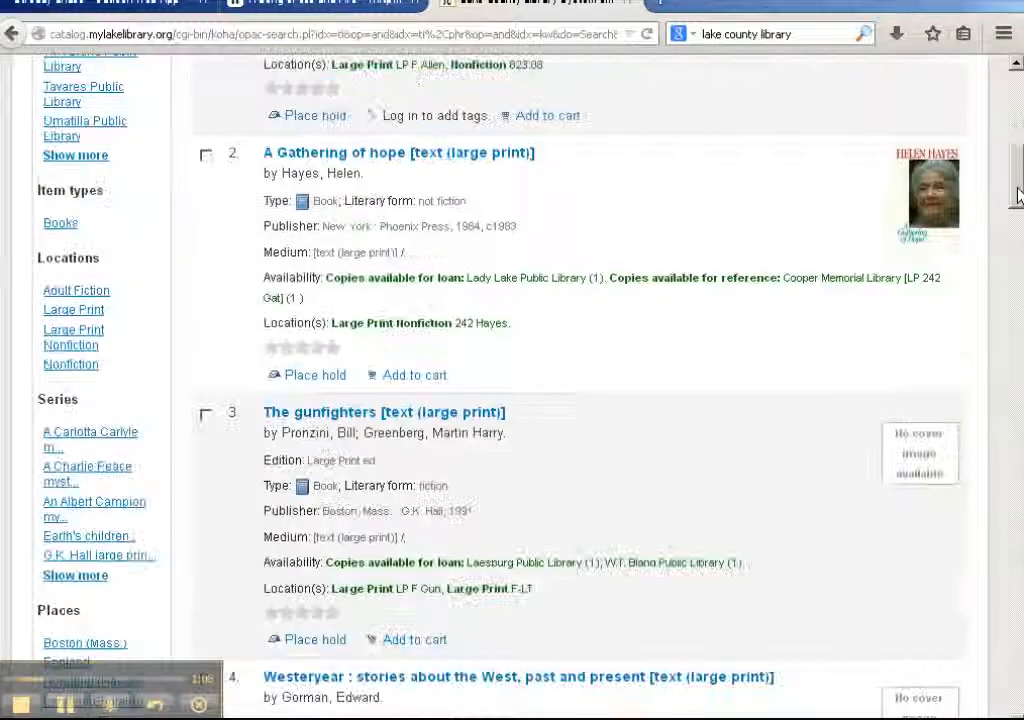
scroll(down, 3)
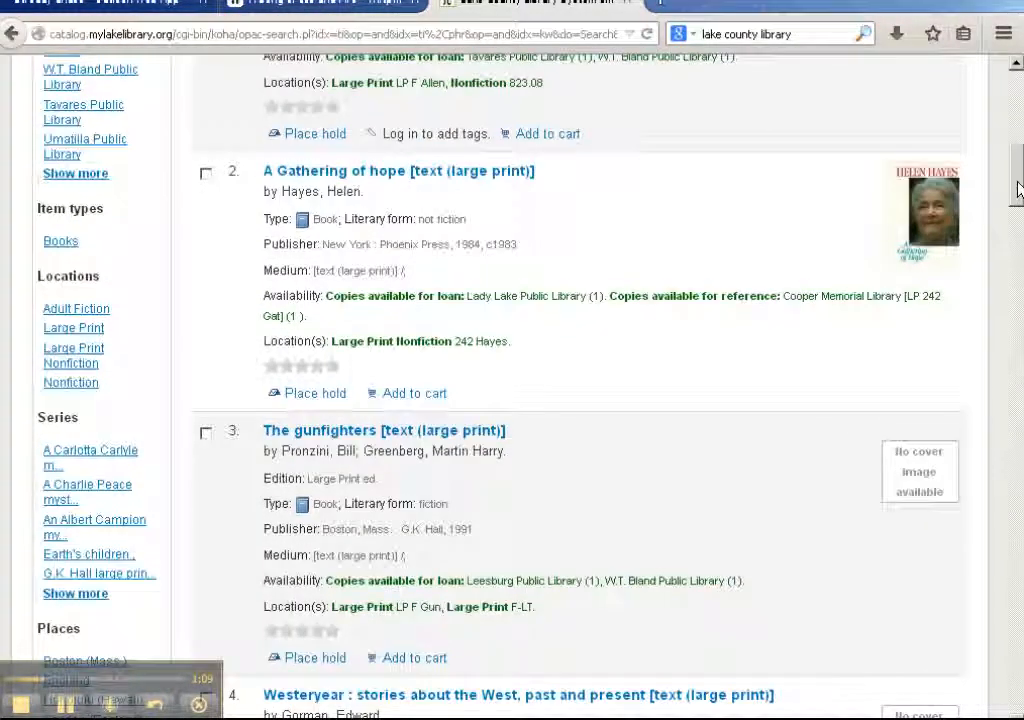
scroll(up, 3)
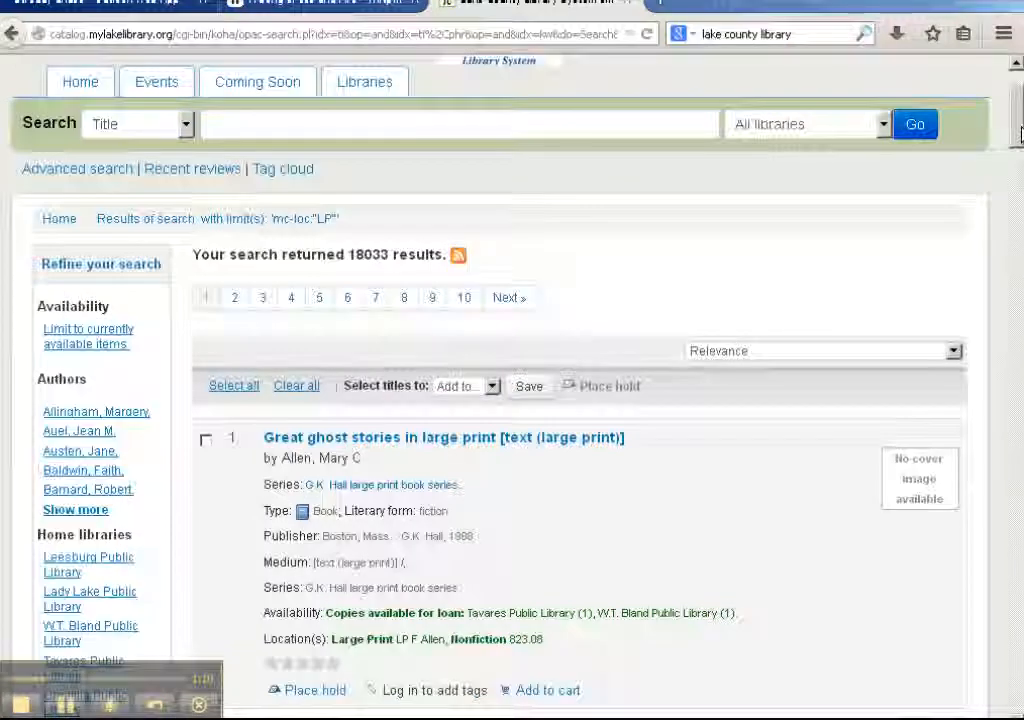
scroll(down, 3)
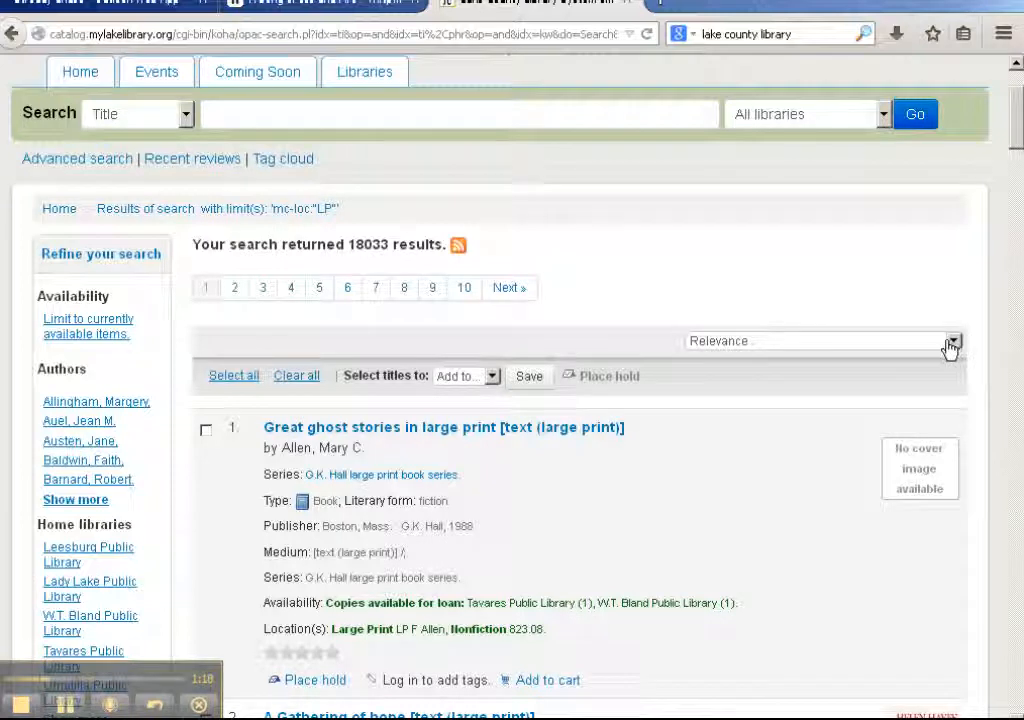
mouse_move(960, 356)
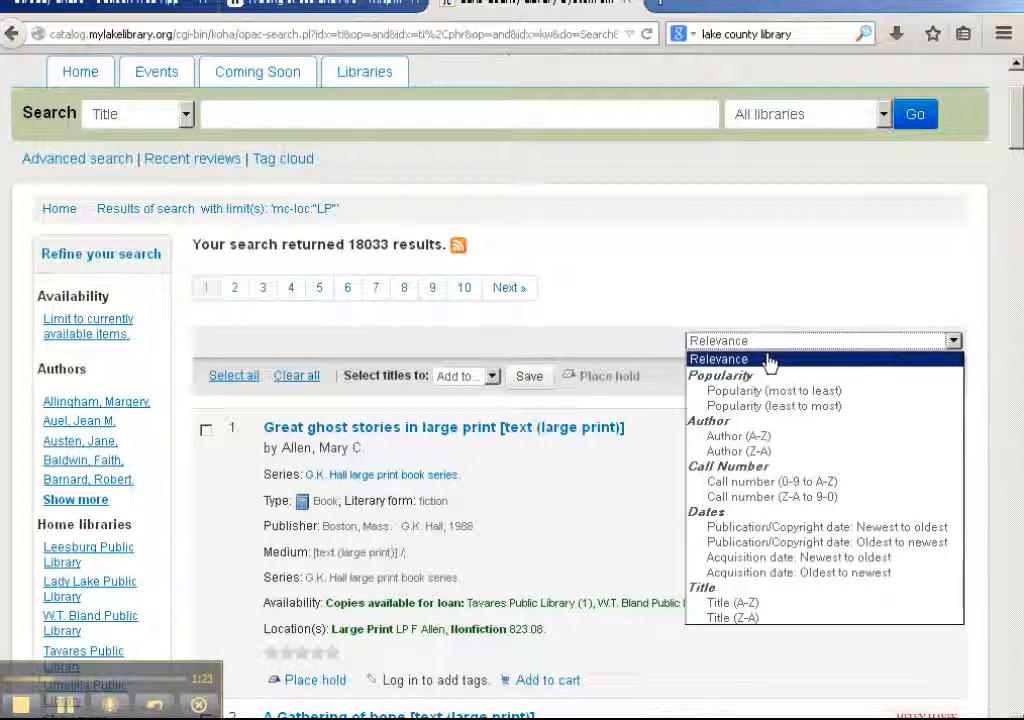
mouse_move(744, 360)
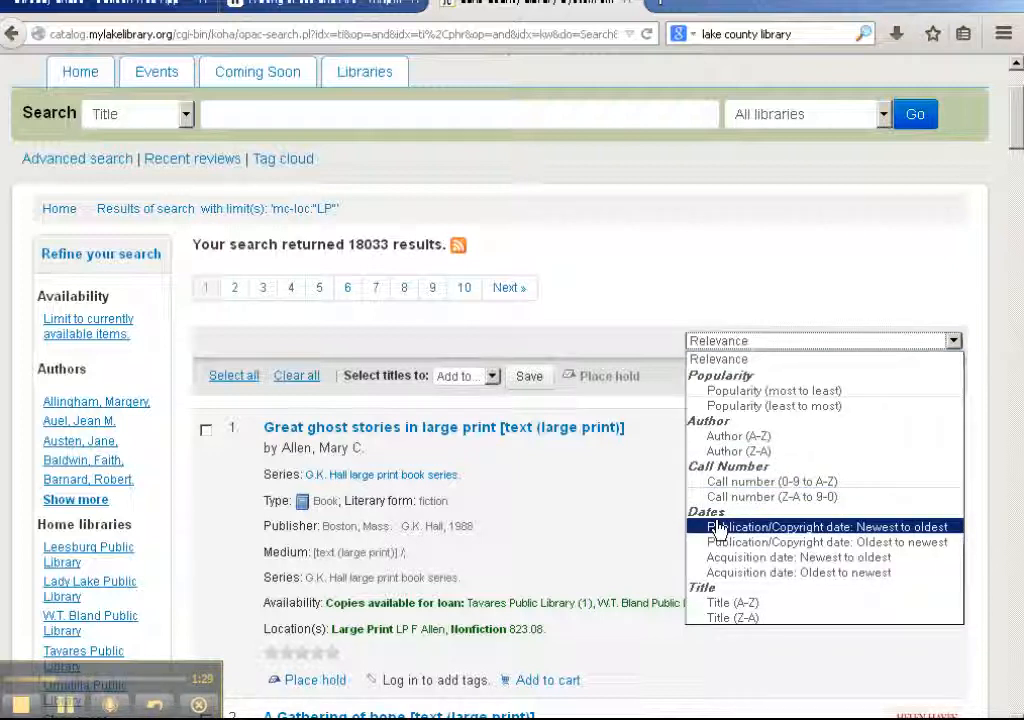
Sort the results by Publication/Copyright date: Newest to oldest instead of Relevance
click(824, 526)
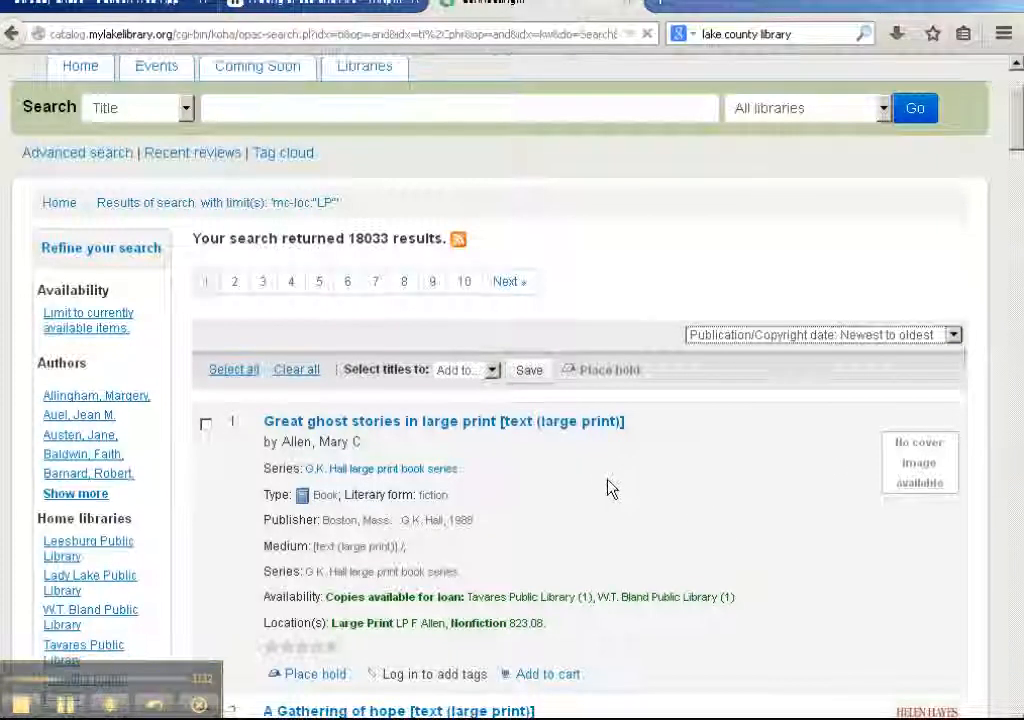
View the re-sorted list now opening with 'Tale of two cities' and 'Margaret's story'
scroll(down, 3)
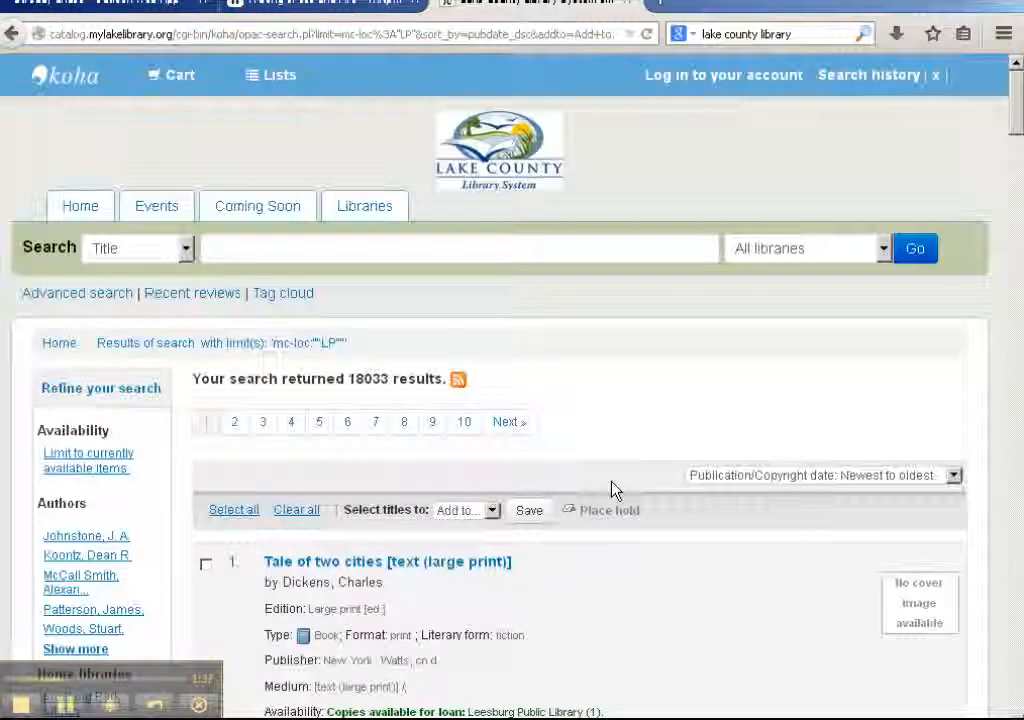
scroll(down, 3)
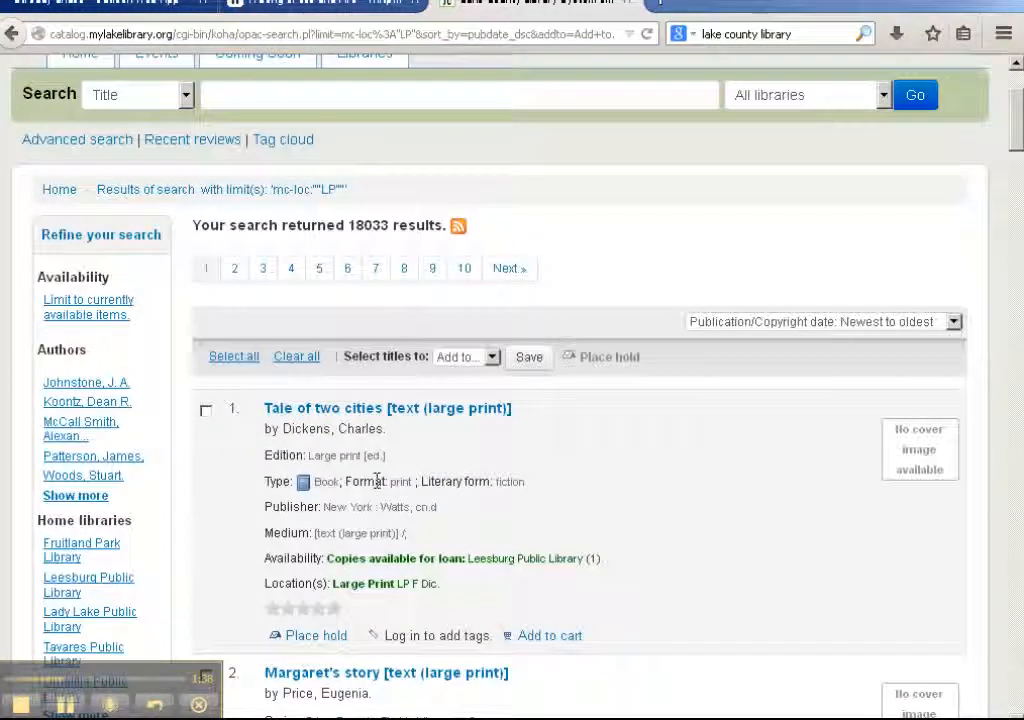
scroll(down, 3)
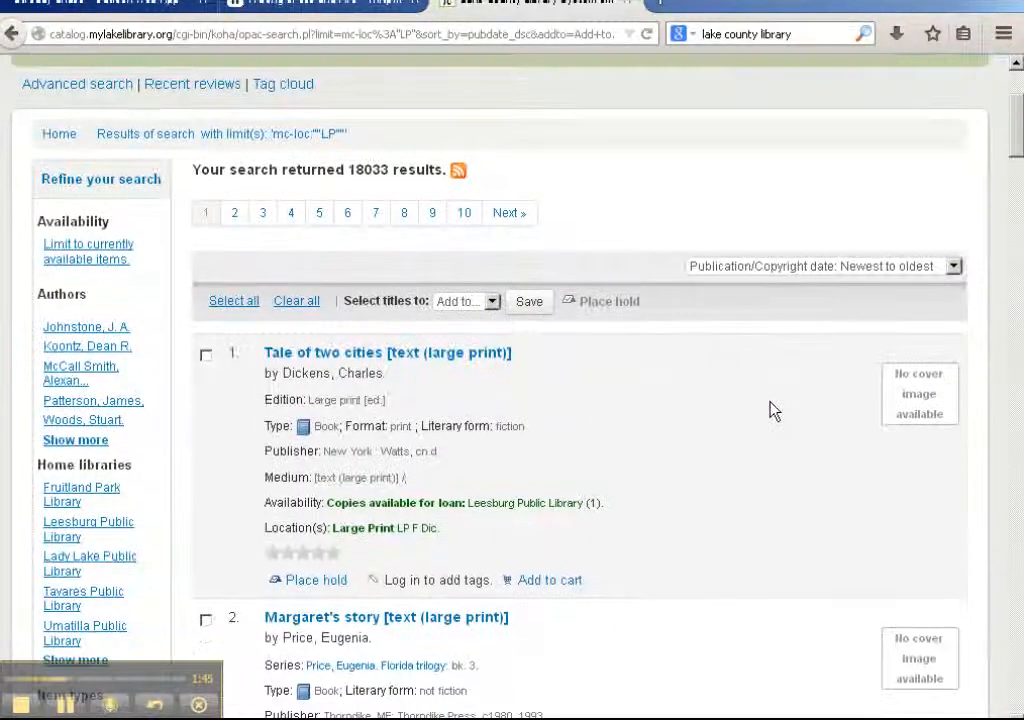
Browse down to the 2015 titles 'Saint Odd', 'Private Vegas' and 'The empty throne'
scroll(down, 3)
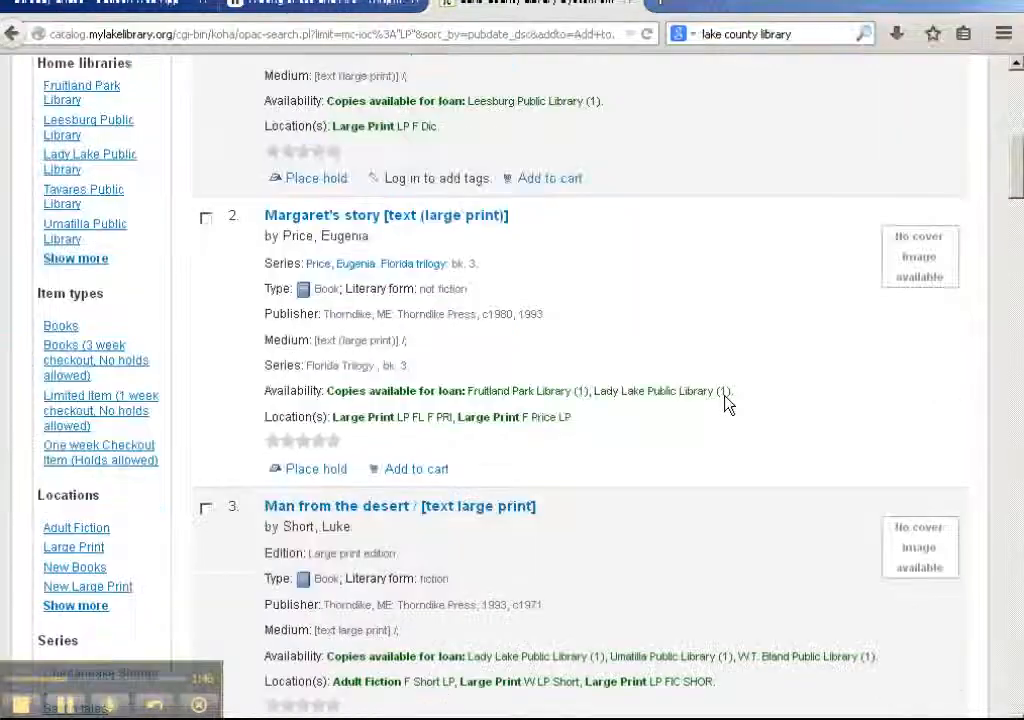
scroll(down, 3)
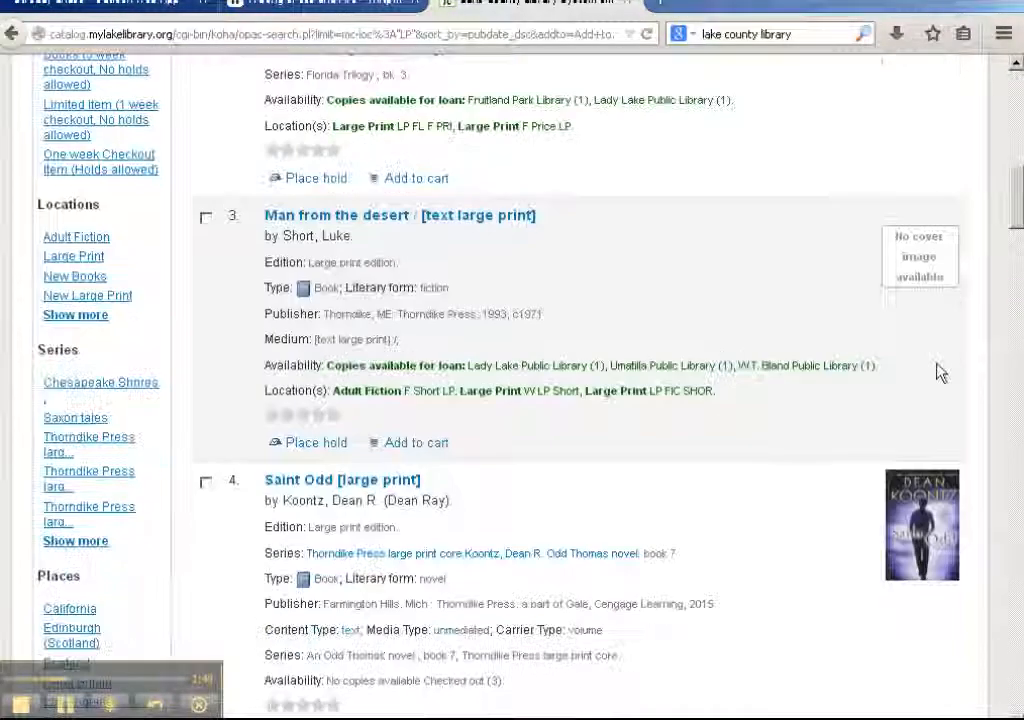
scroll(down, 3)
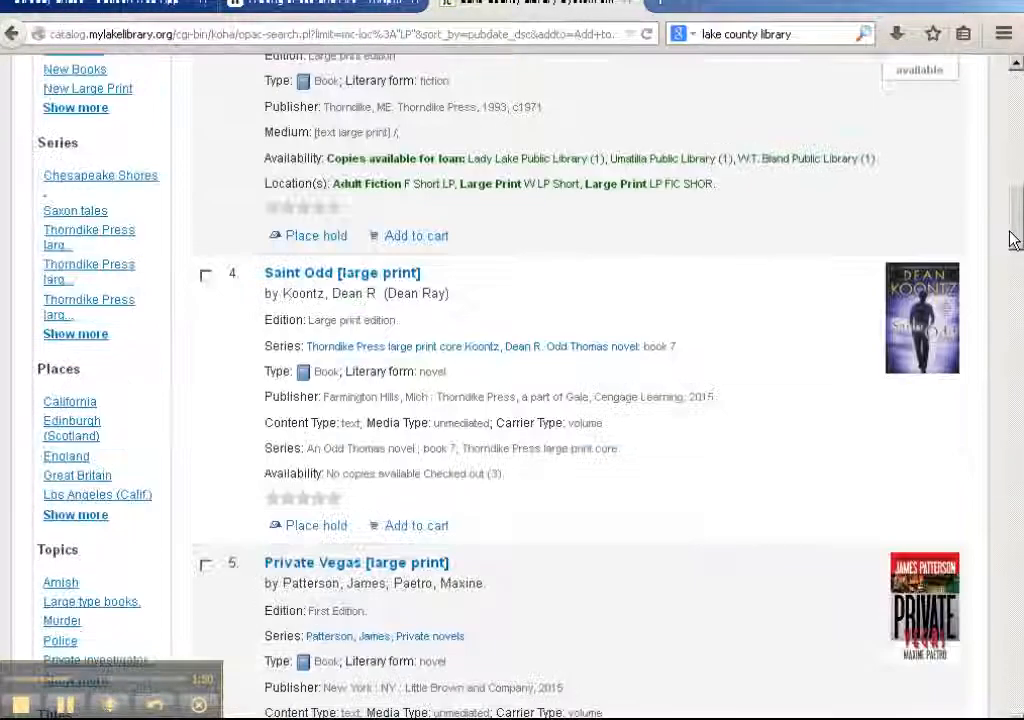
scroll(down, 3)
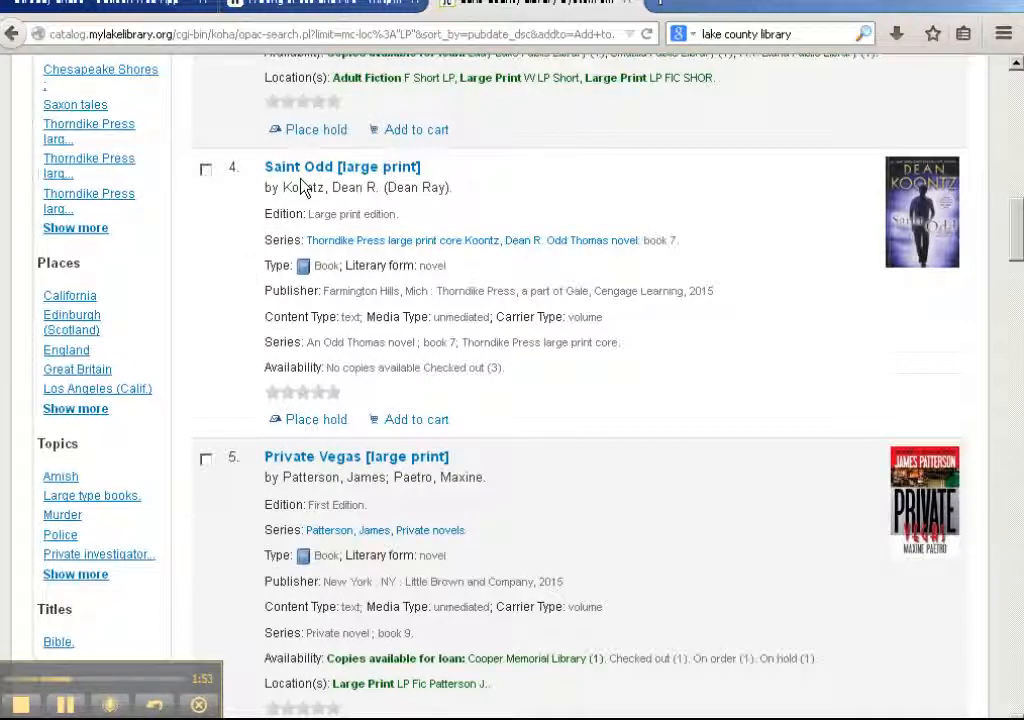
mouse_move(844, 256)
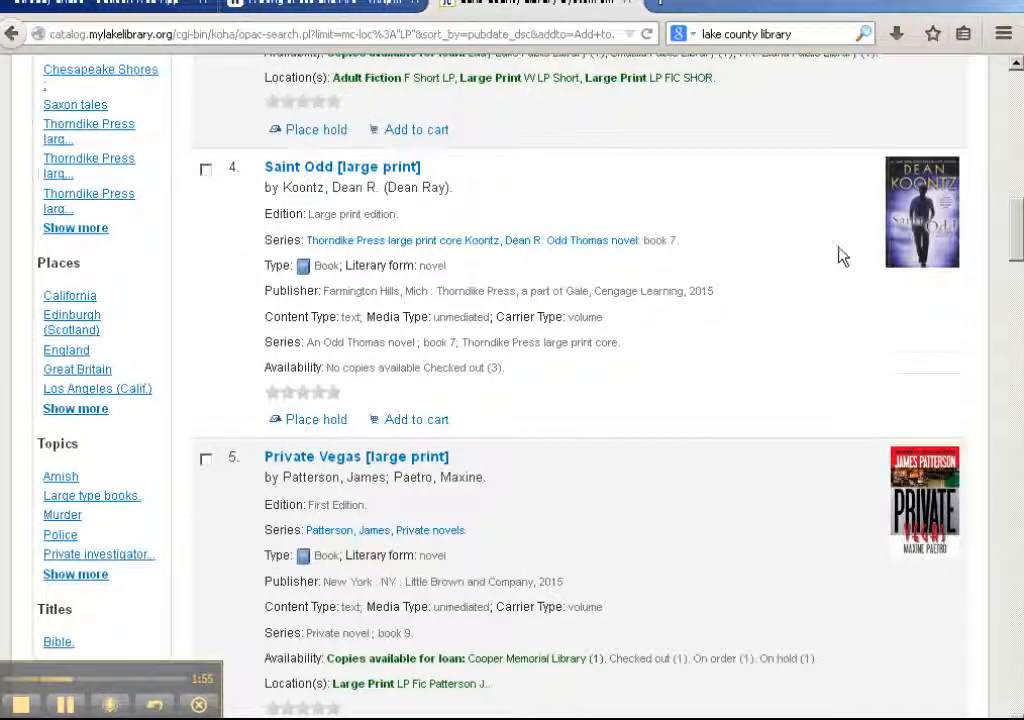
scroll(down, 3)
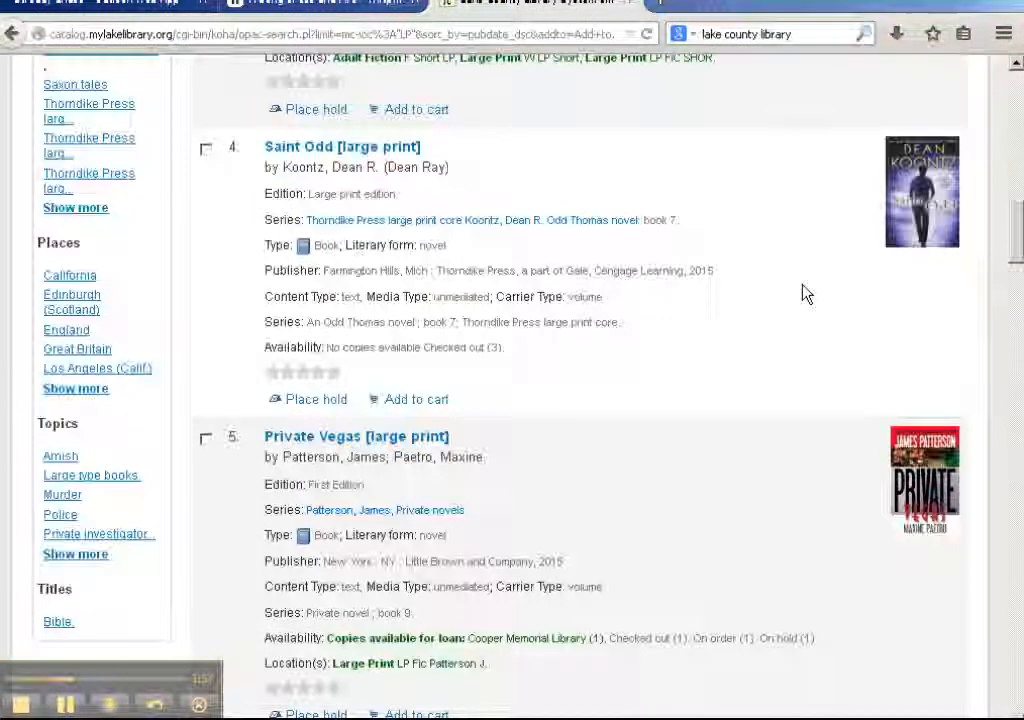
scroll(down, 3)
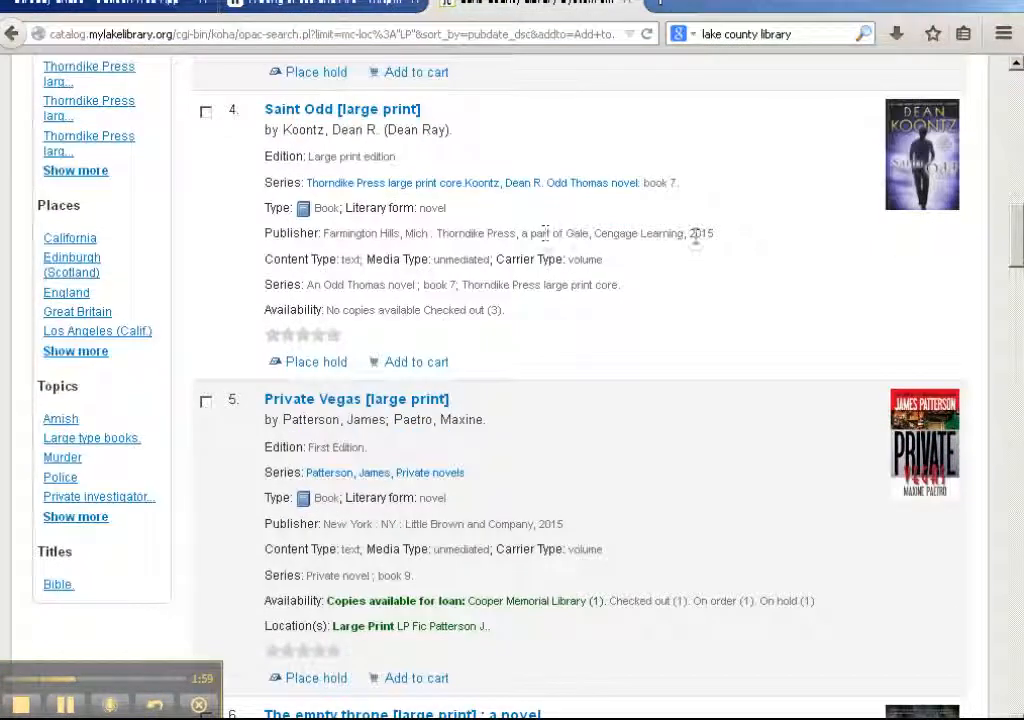
scroll(down, 3)
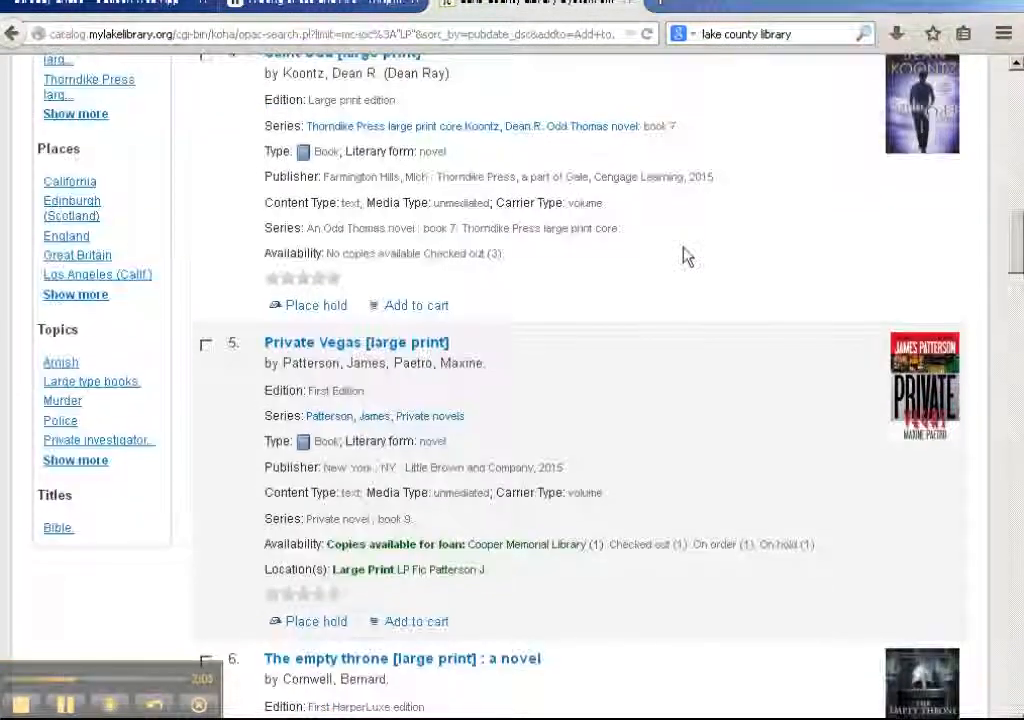
scroll(up, 3)
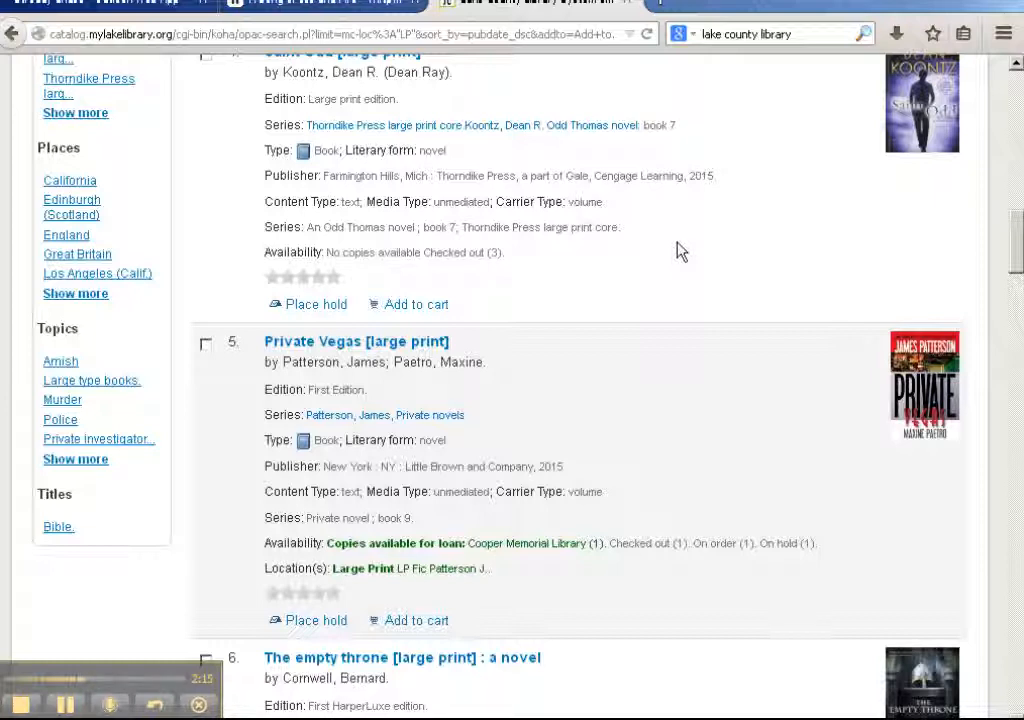
mouse_move(570, 362)
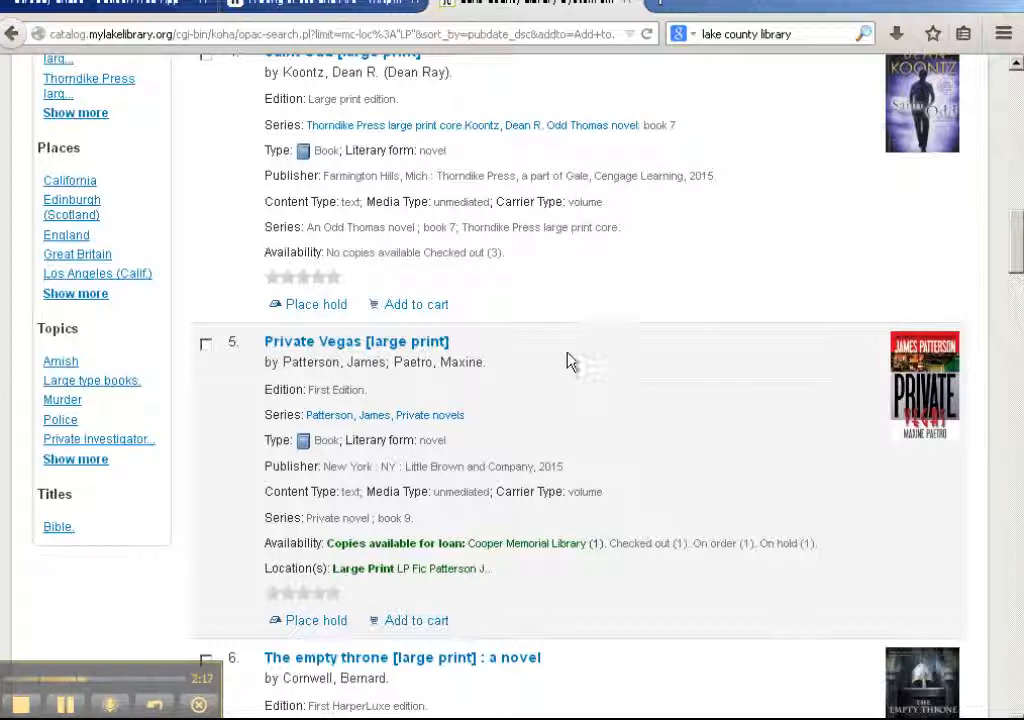
scroll(down, 3)
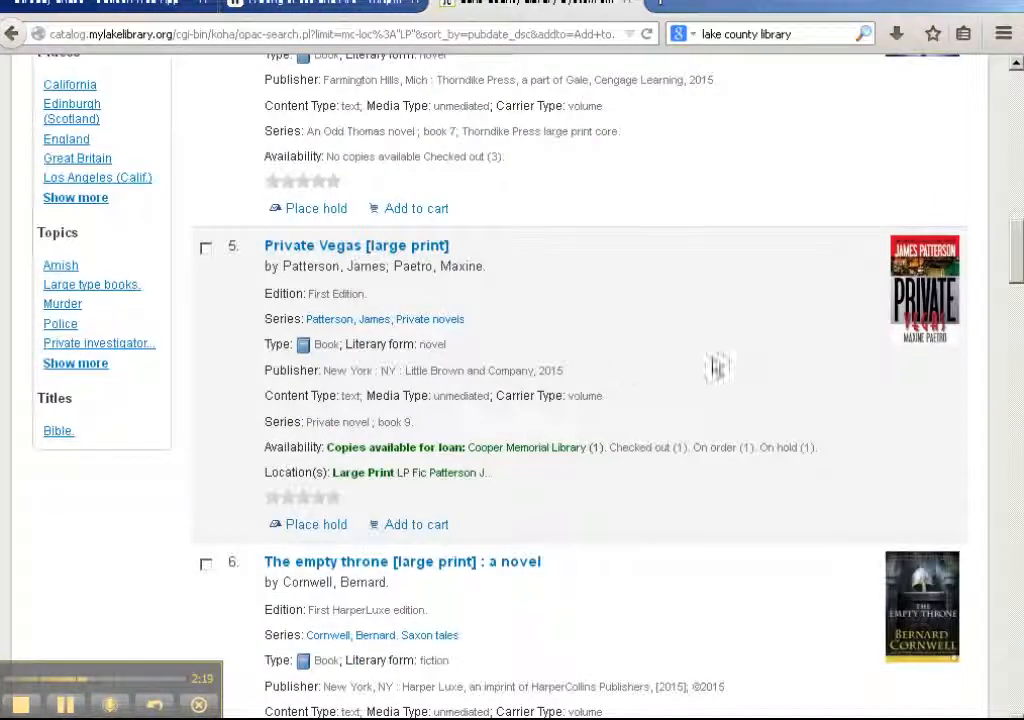
Browse further past 'The disappearing man' and 'Black Mike' to 'Inferno' and 'A life intercepted'
scroll(down, 3)
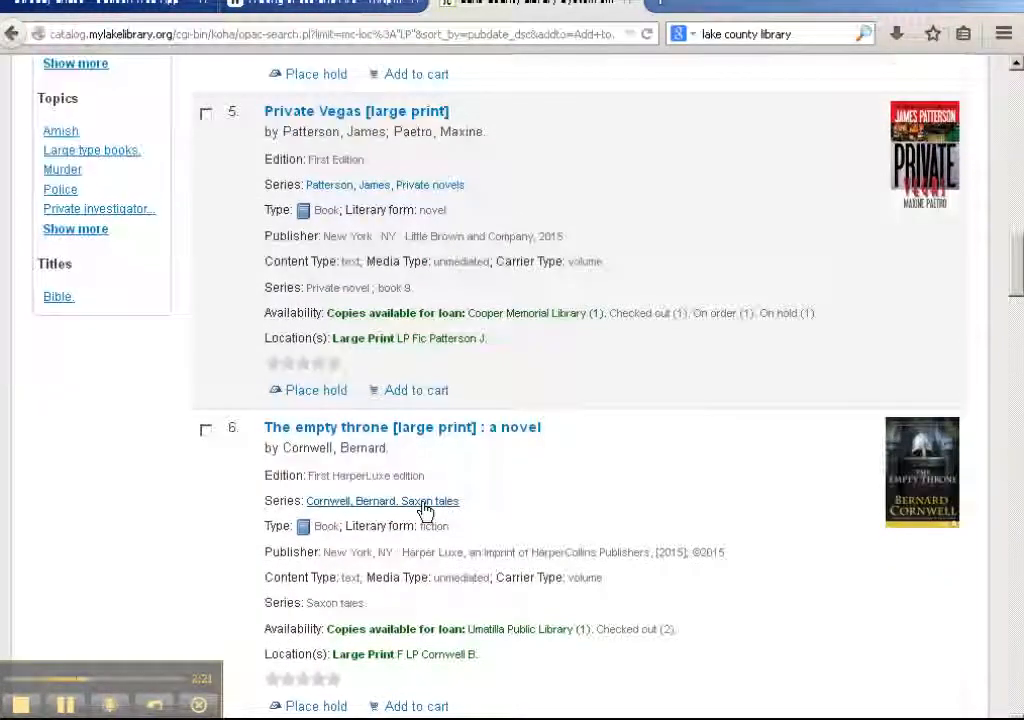
scroll(down, 3)
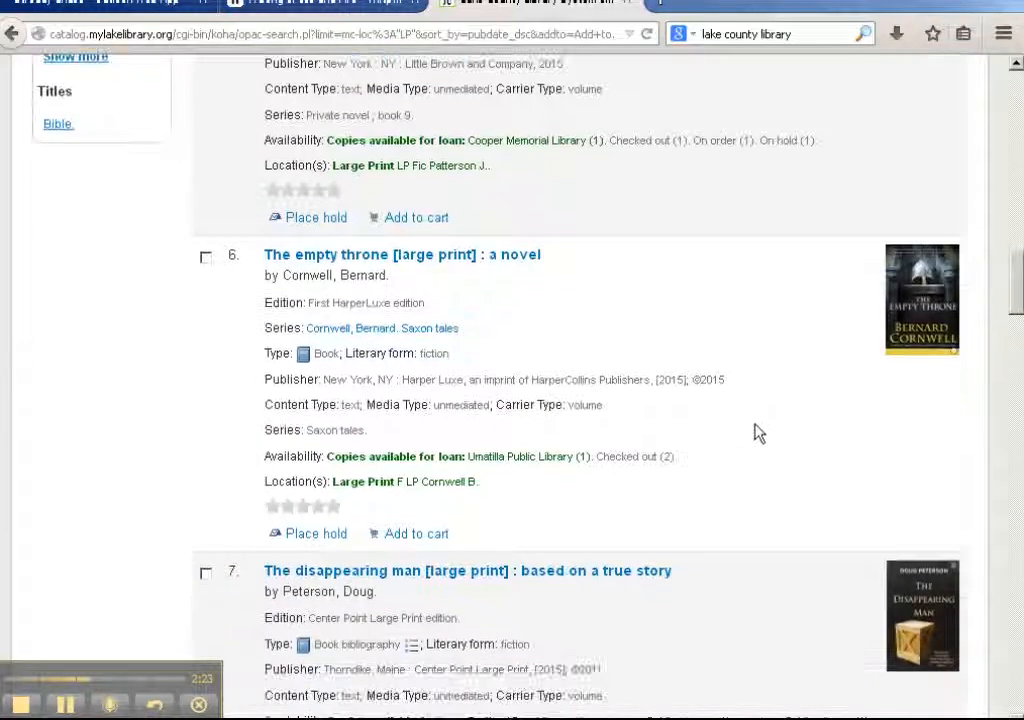
scroll(down, 3)
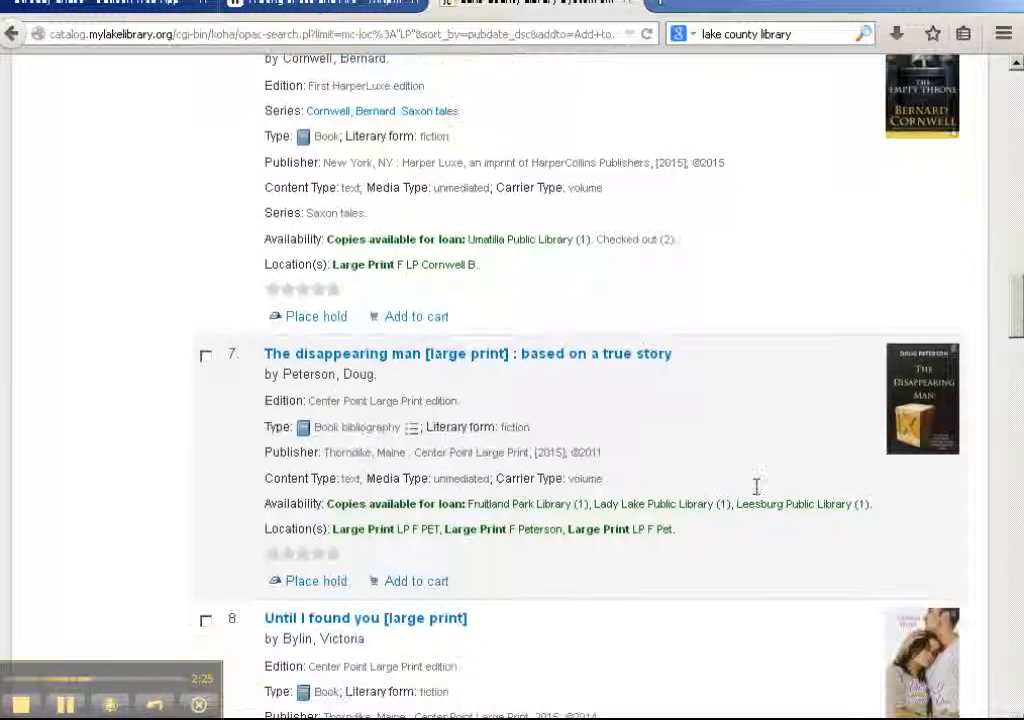
scroll(down, 3)
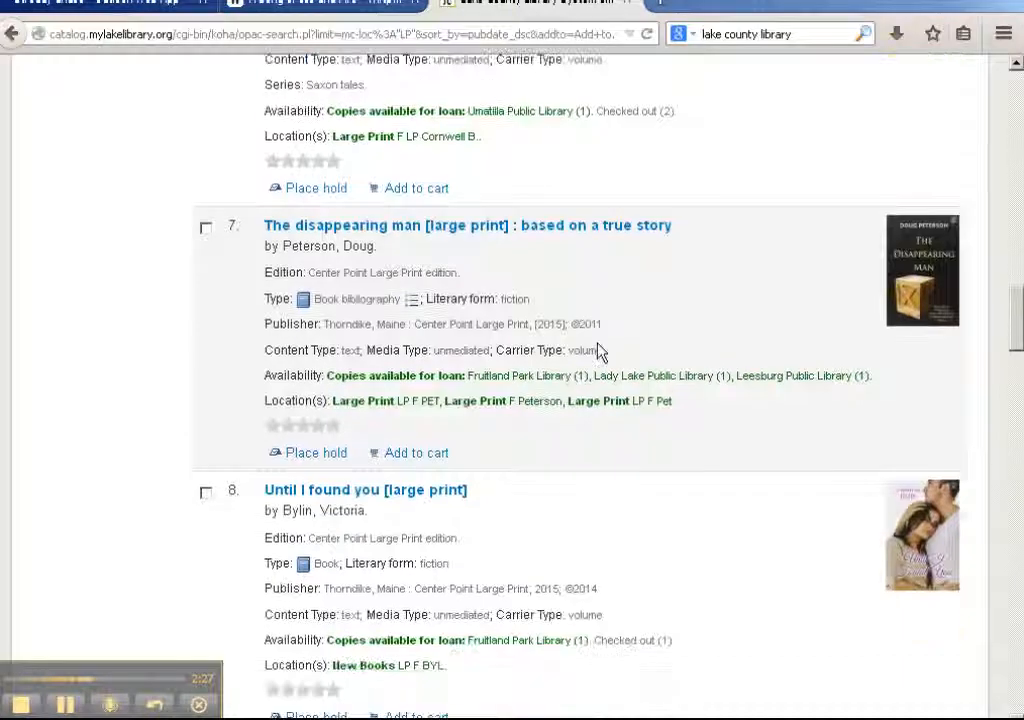
mouse_move(616, 332)
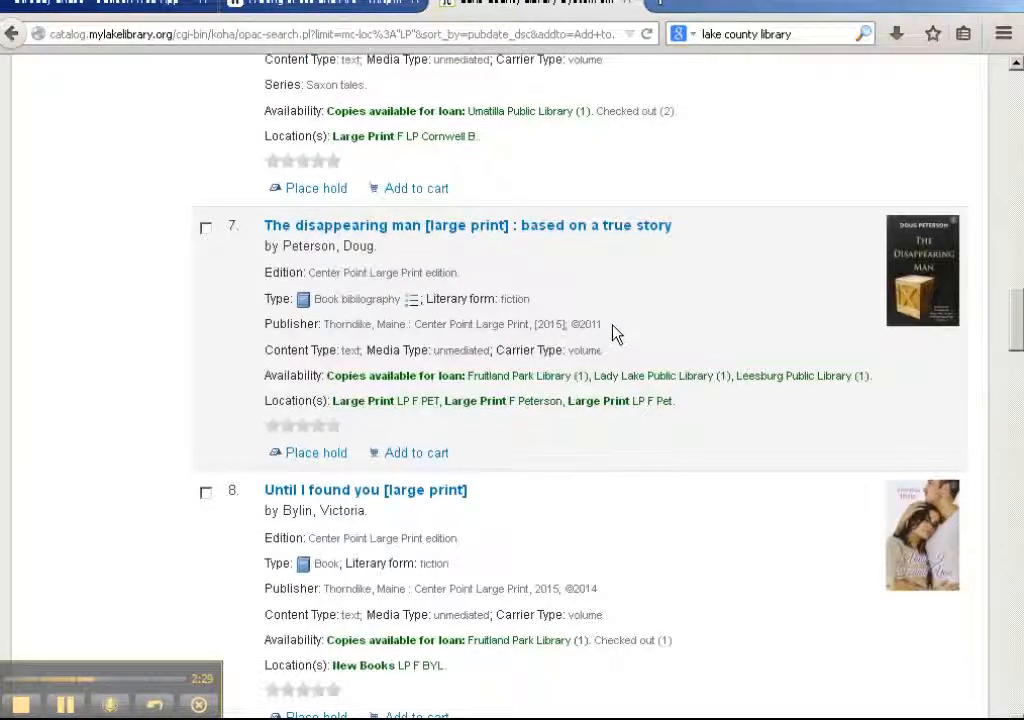
mouse_move(922, 300)
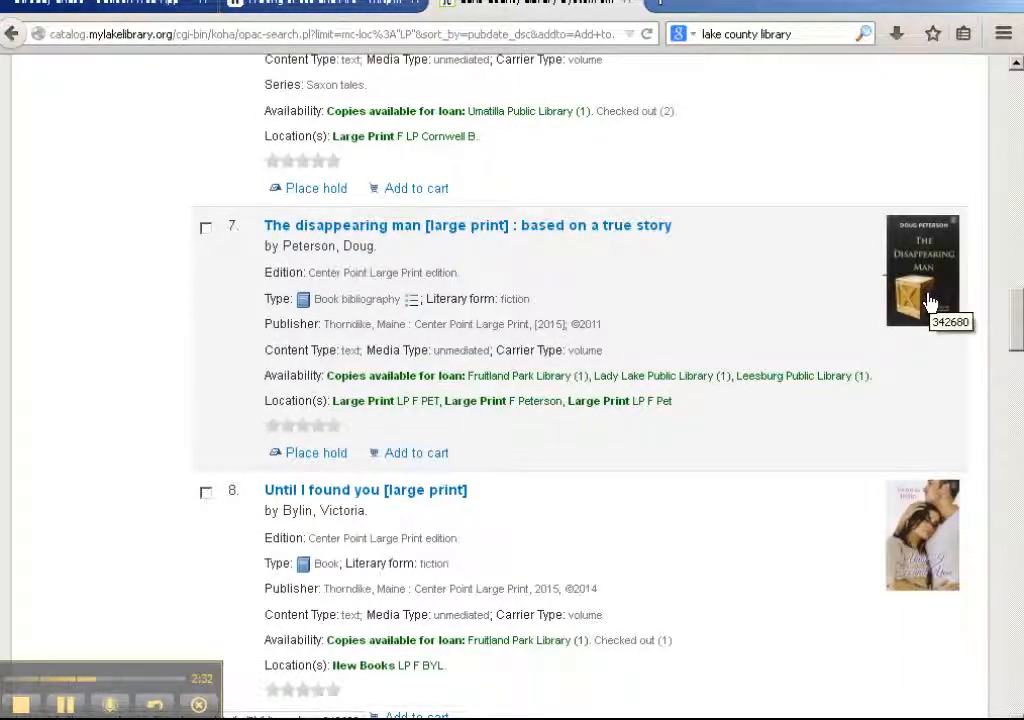
scroll(down, 3)
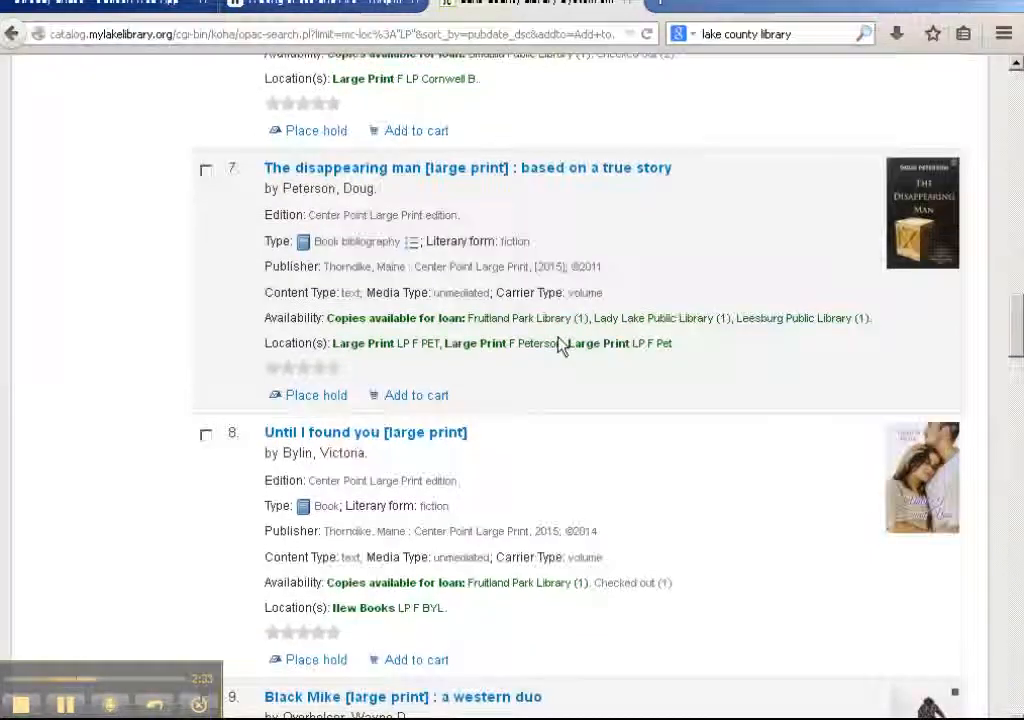
scroll(down, 3)
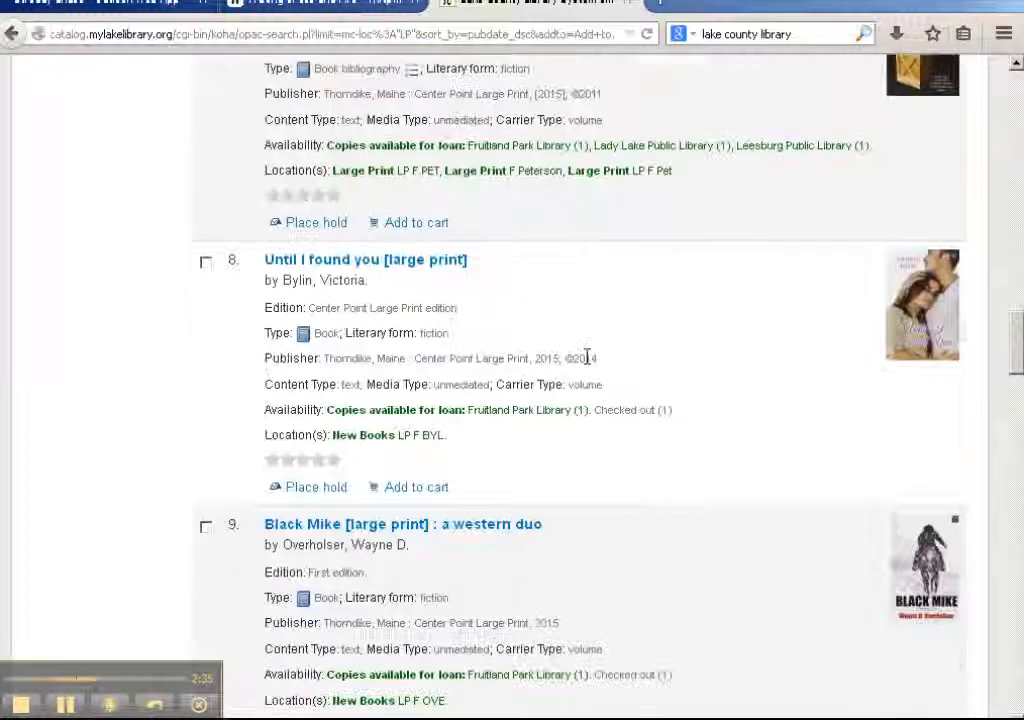
scroll(down, 3)
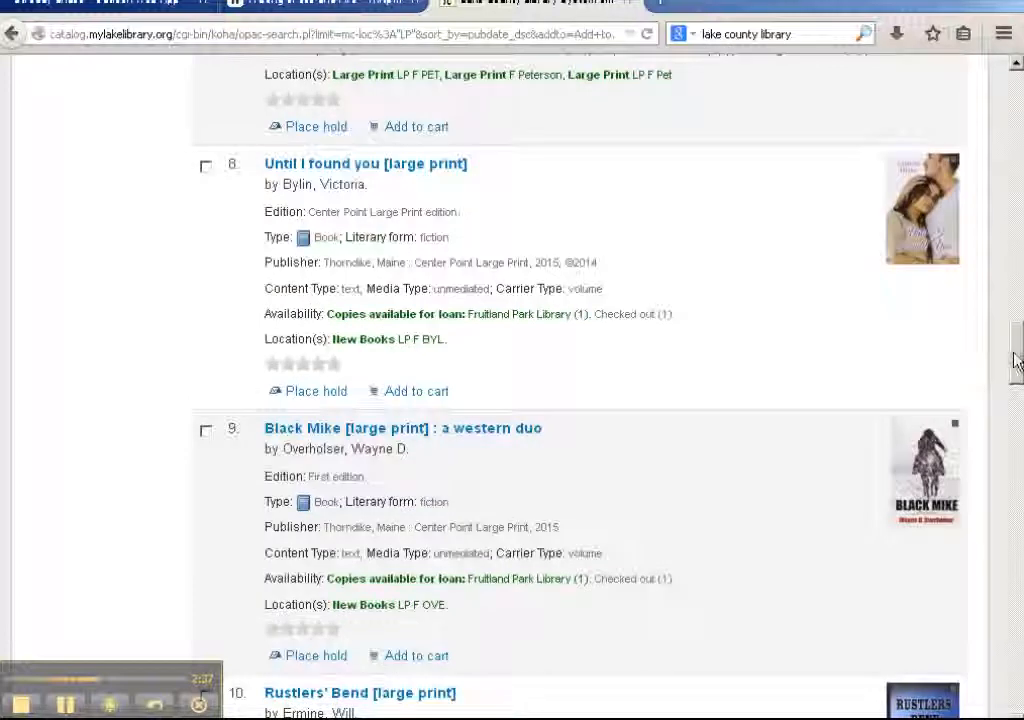
scroll(down, 3)
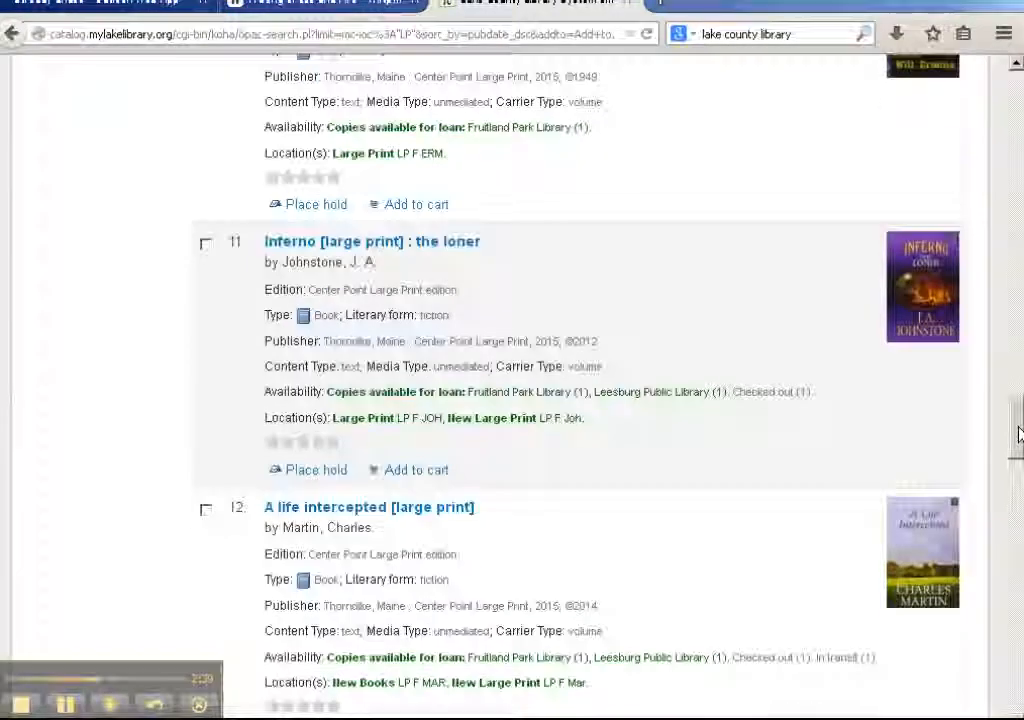
Return to the top of the results showing 'Tale of two cities' and 'Margaret's story'
scroll(up, 3)
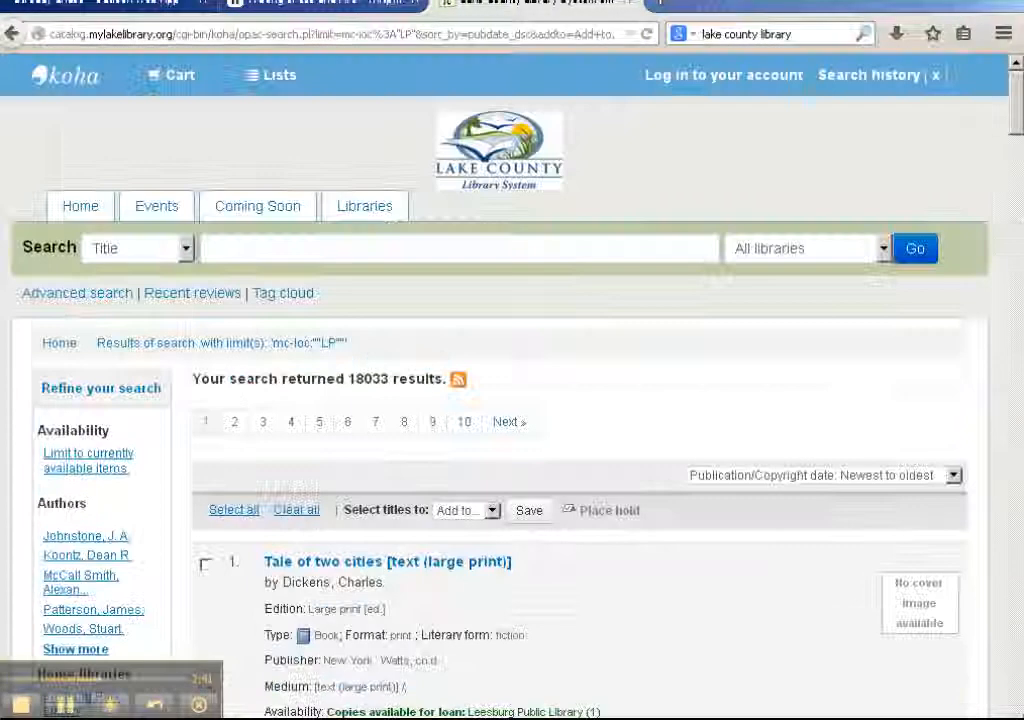
scroll(down, 3)
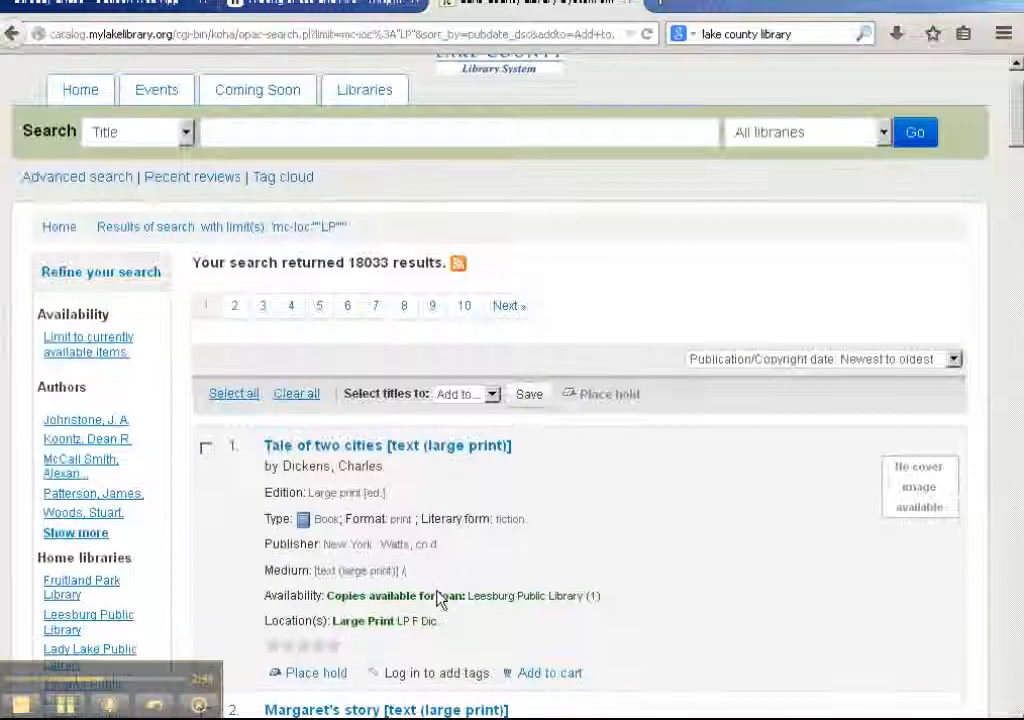
scroll(down, 3)
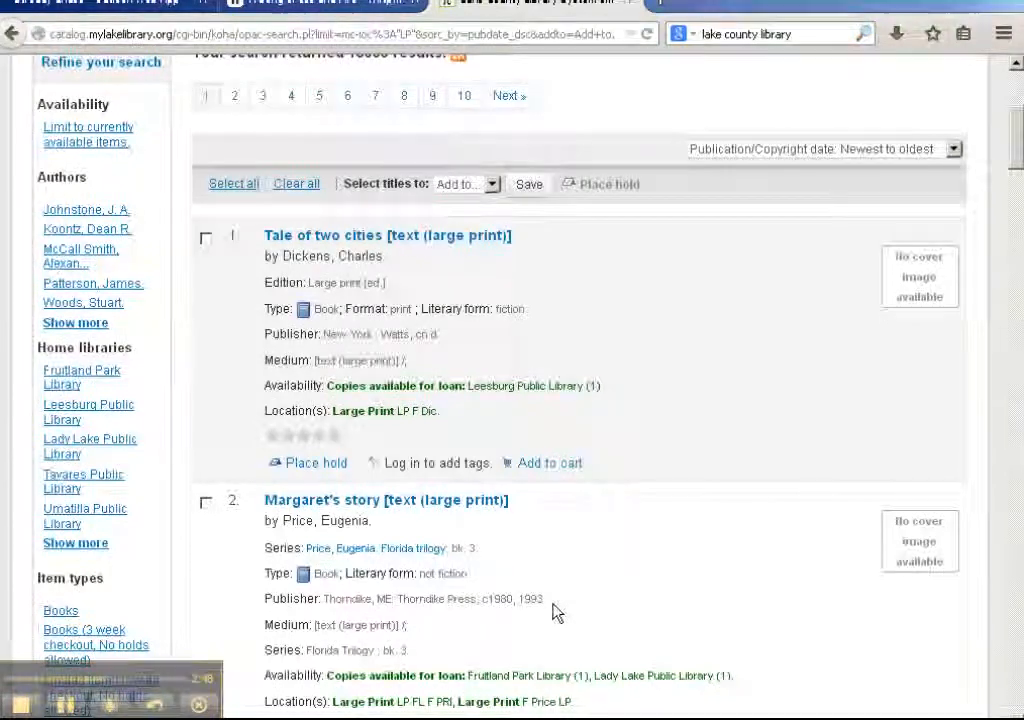
scroll(down, 3)
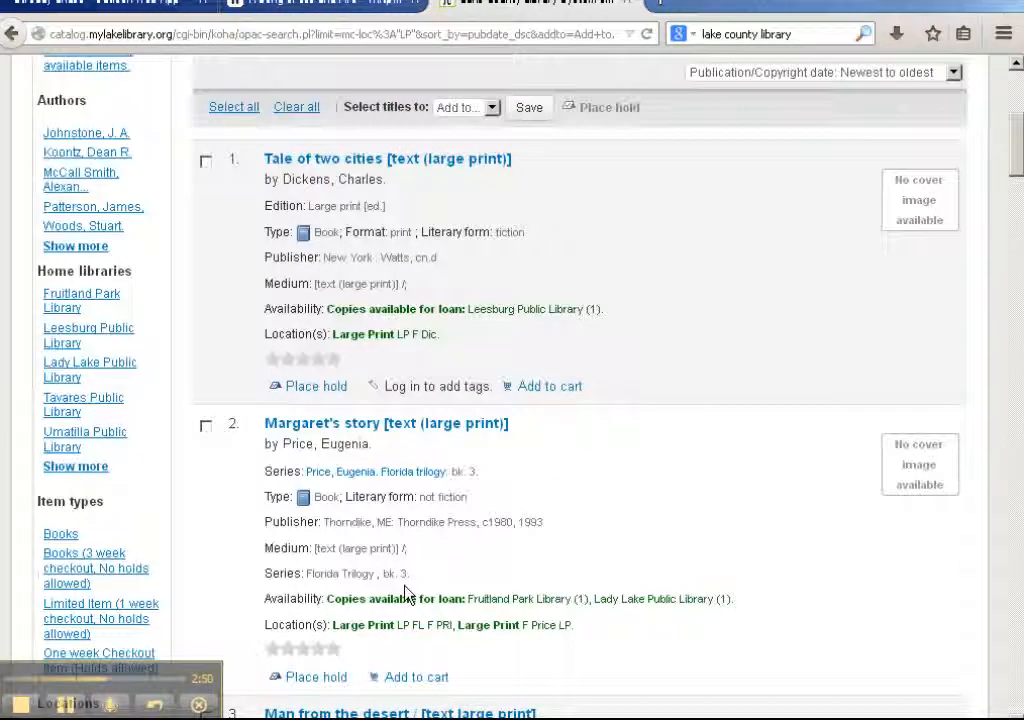